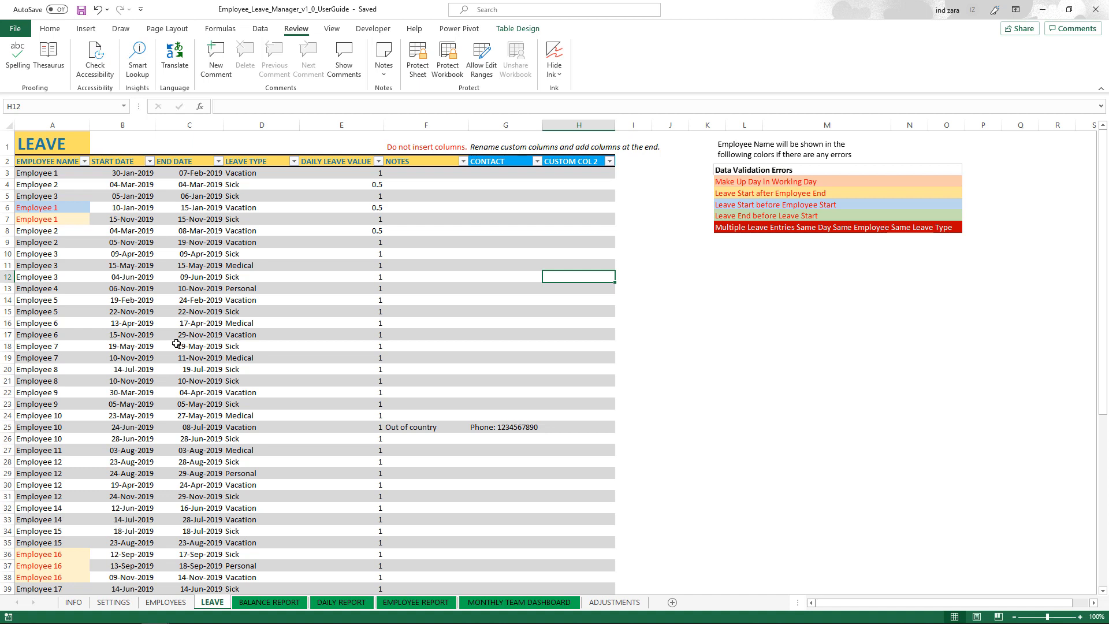
pyautogui.moveTo(211, 347)
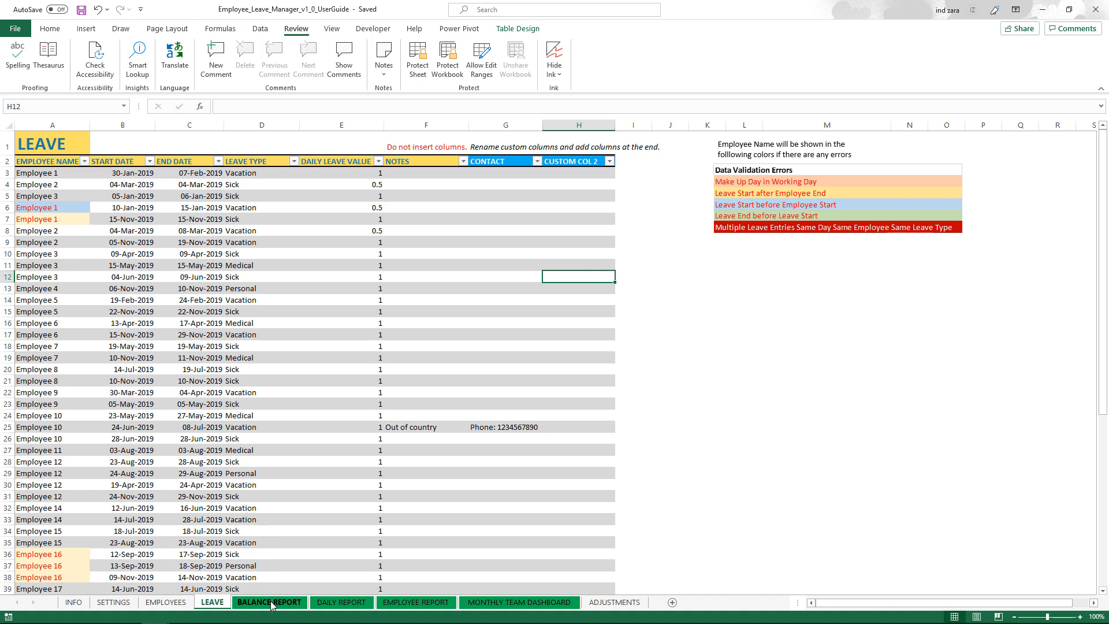
# Step: Switch to the BALANCE REPORT sheet showing each employee's leave balances by type
pyautogui.click(270, 602)
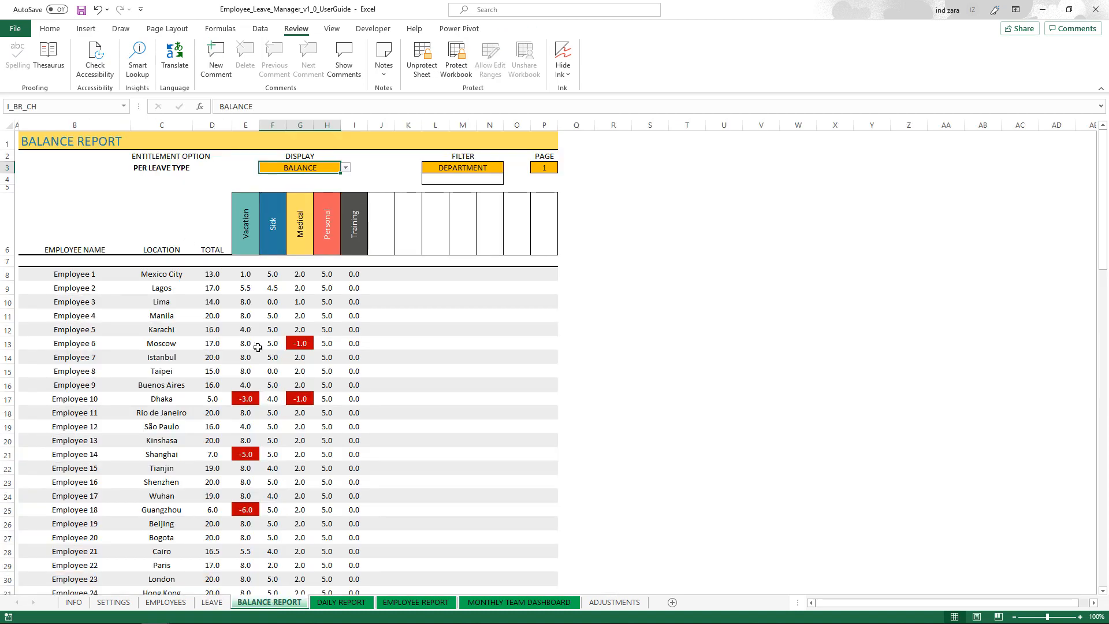
pyautogui.moveTo(258, 343)
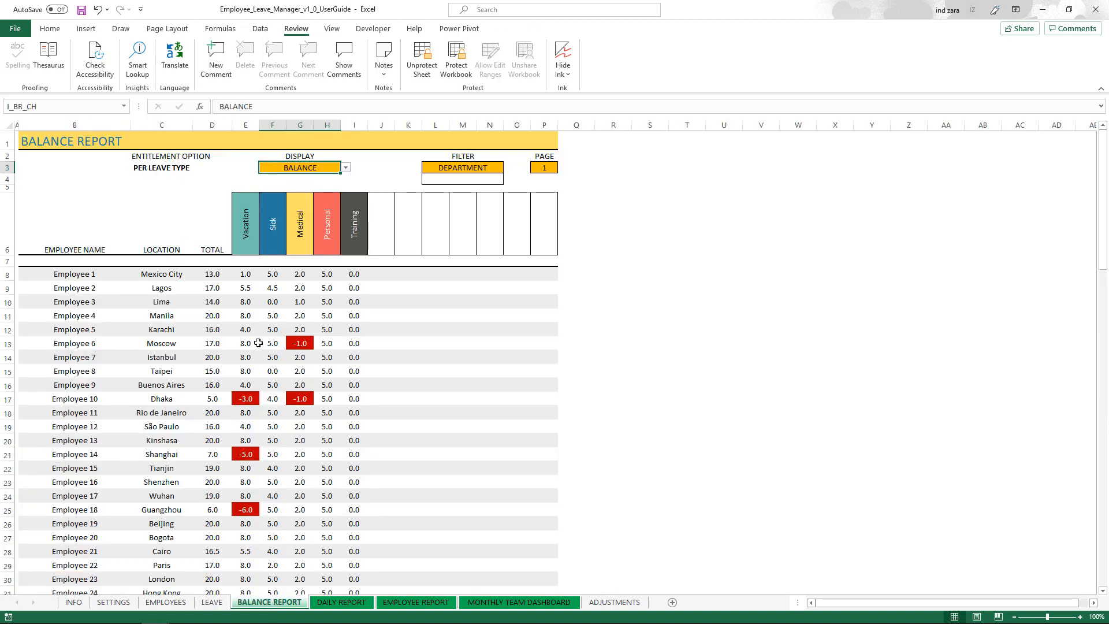
pyautogui.moveTo(354, 391)
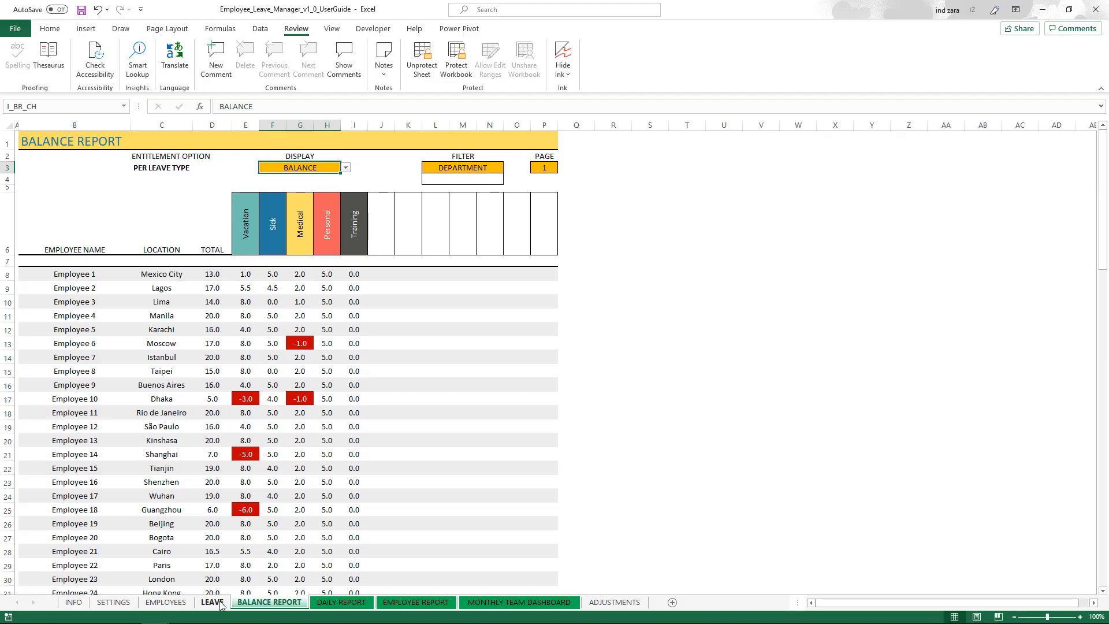
# Step: Return to the LEAVE sheet and scroll down through the employee leave entries
pyautogui.click(212, 601)
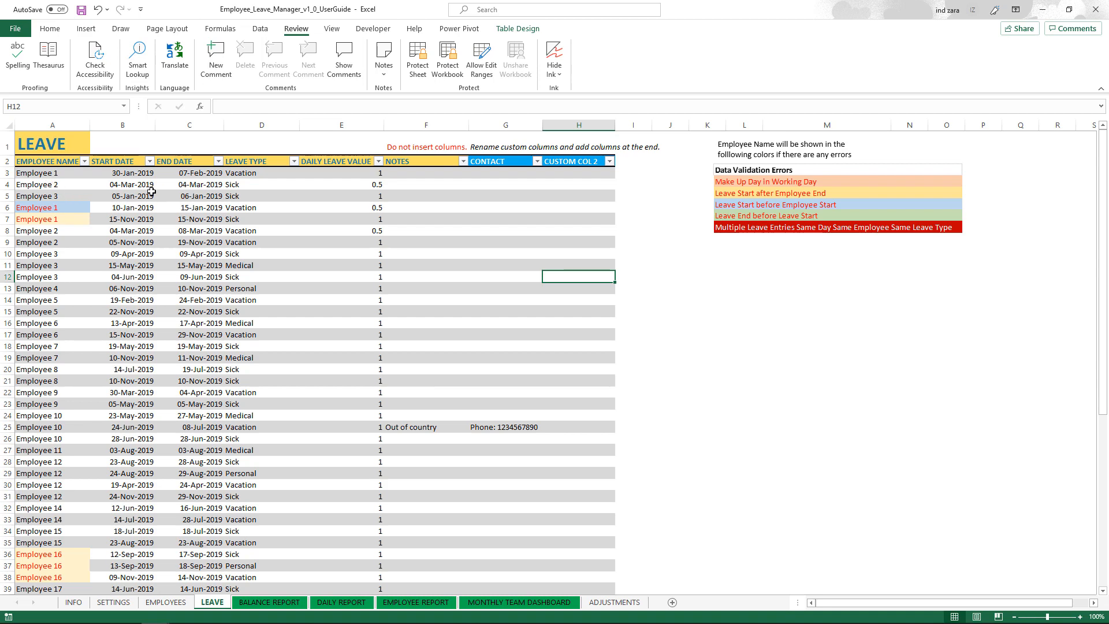
pyautogui.moveTo(65, 475)
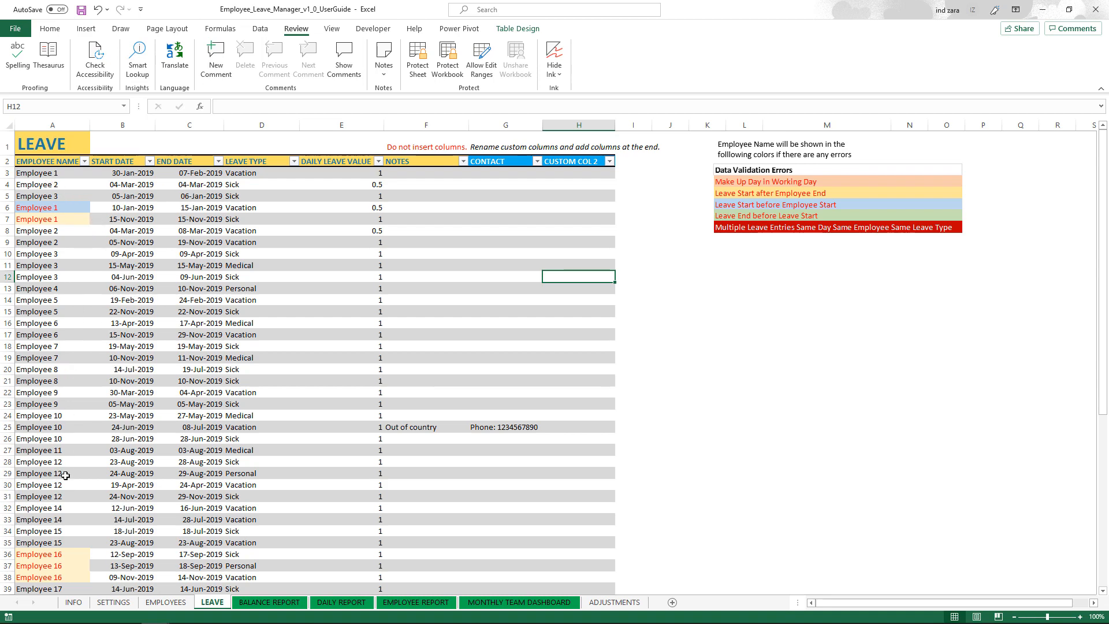
pyautogui.scroll(-3)
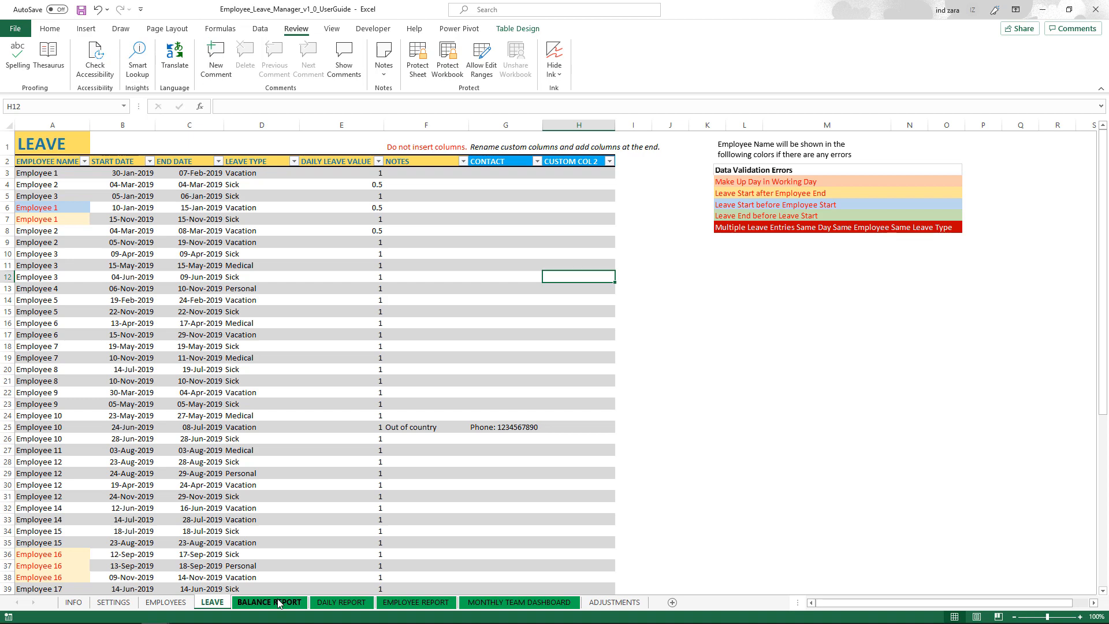
# Step: Go back to the Balance Report and select the DISPLAY cell F3, currently BALANCE
pyautogui.click(268, 602)
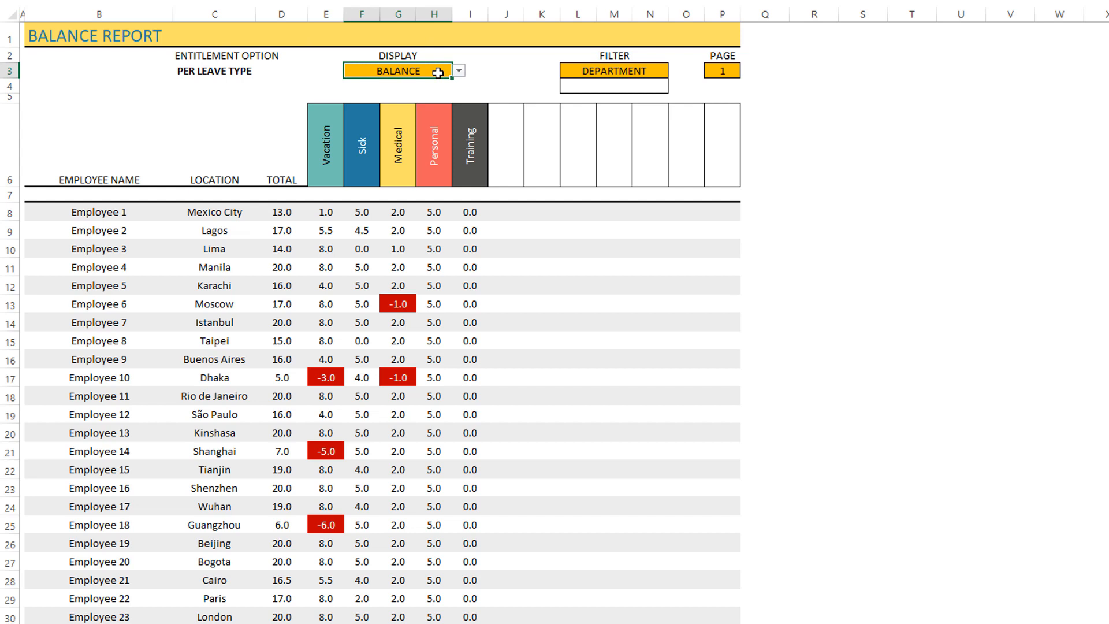
pyautogui.moveTo(602, 62)
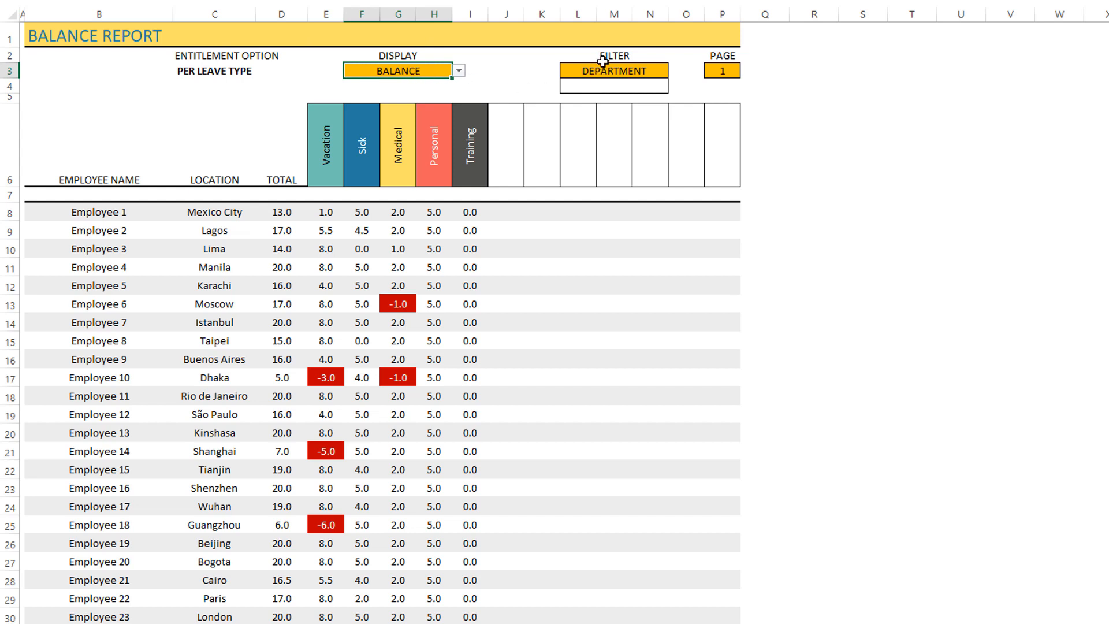
pyautogui.moveTo(501, 78)
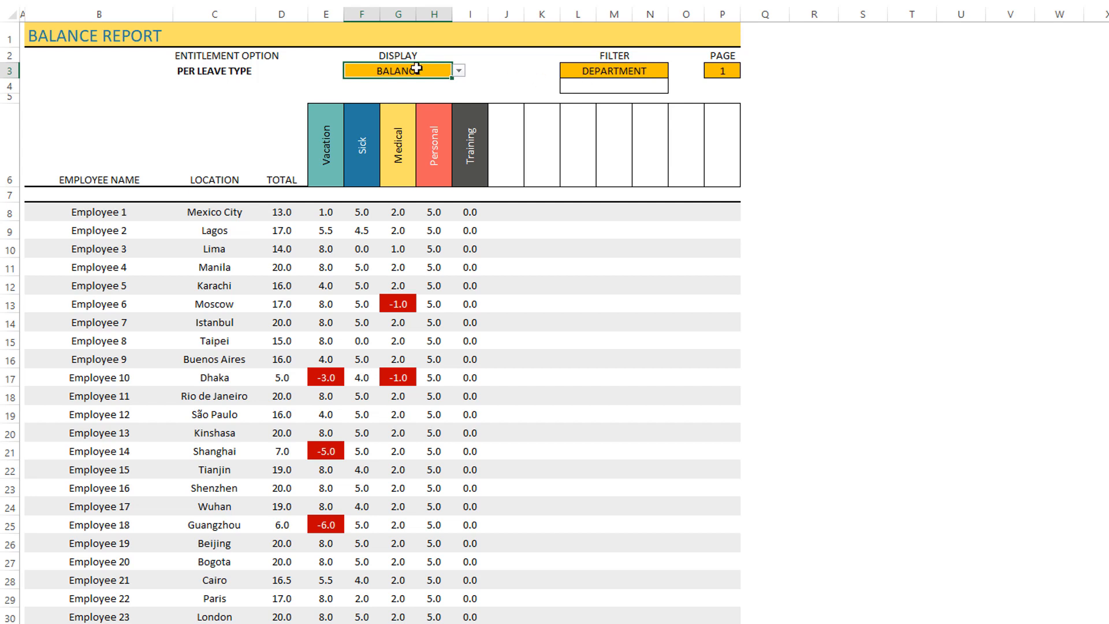
pyautogui.moveTo(326, 154)
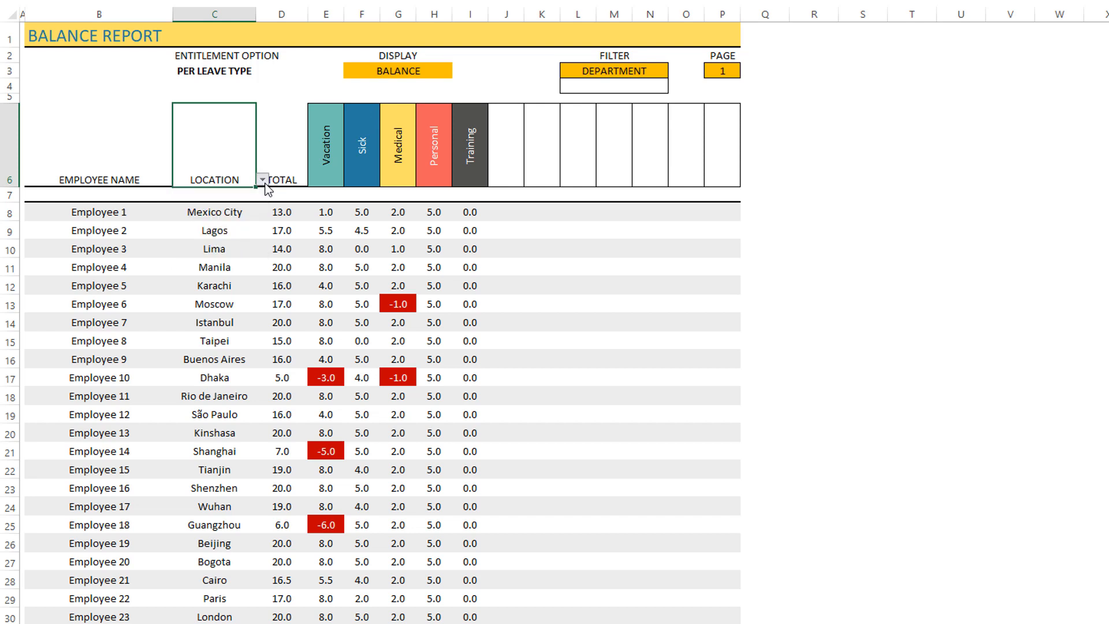
pyautogui.moveTo(398, 74)
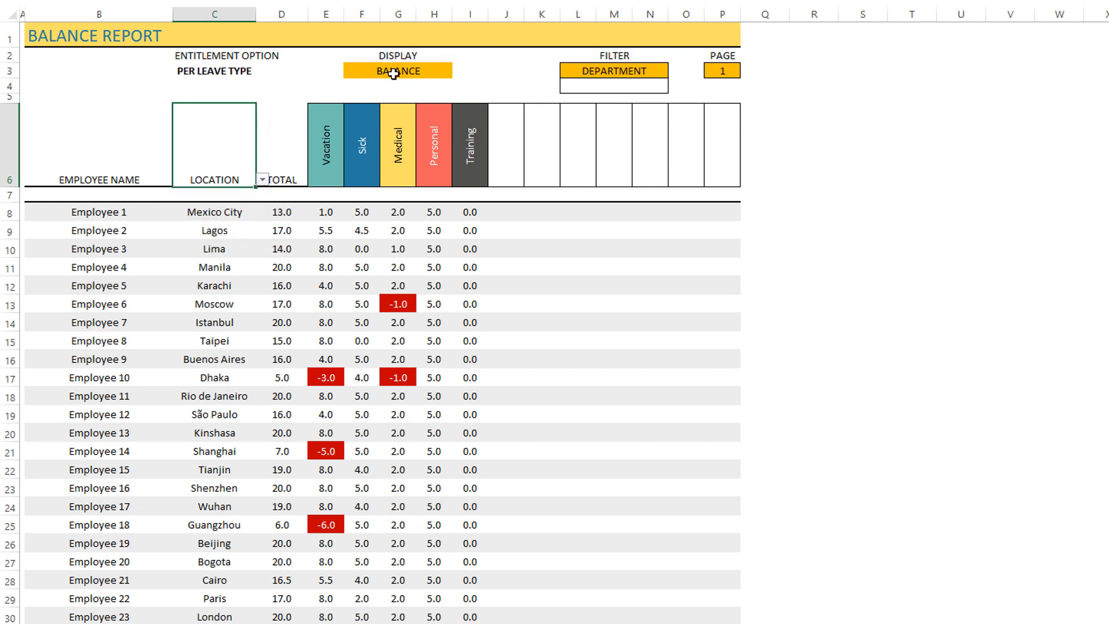
pyautogui.click(397, 69)
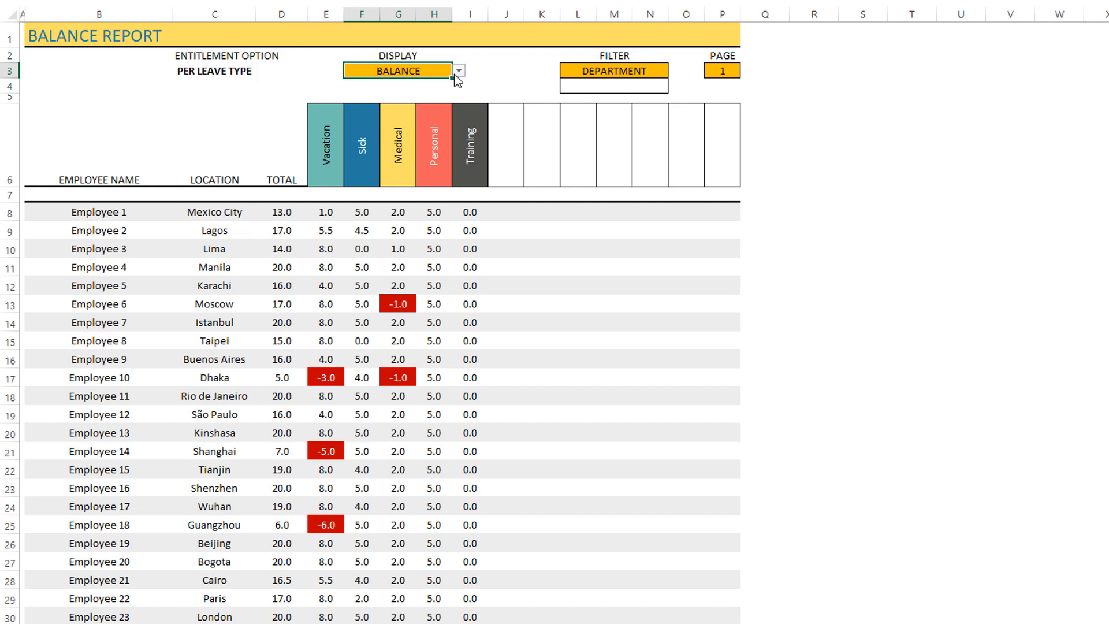
# Step: Set the DISPLAY option in F3 to ENTITLED, showing 20-day totals
pyautogui.click(458, 70)
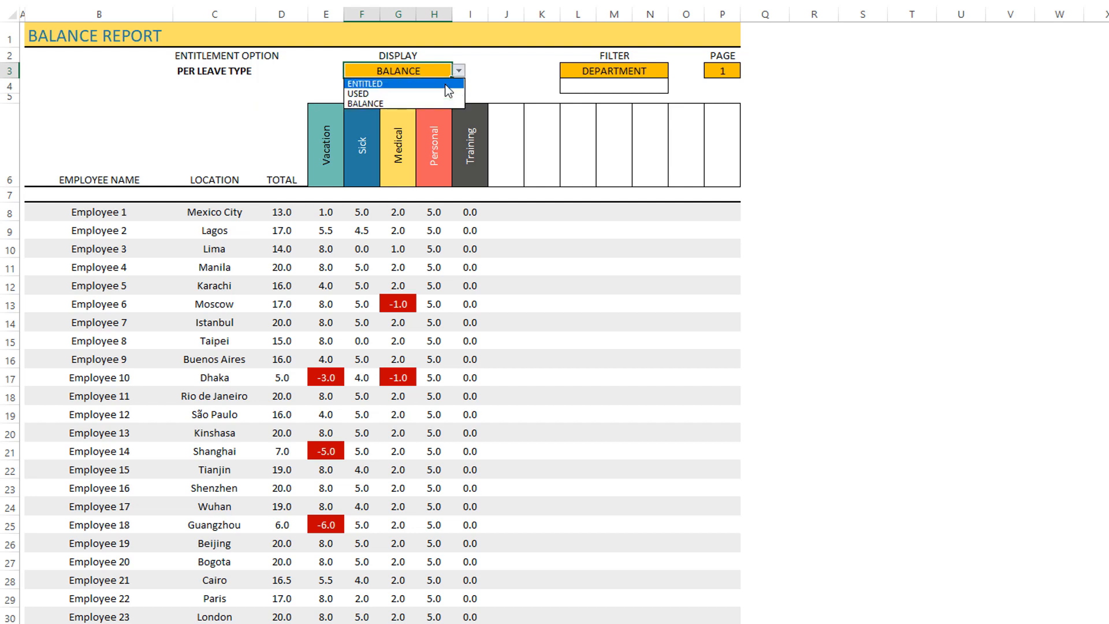
pyautogui.click(364, 82)
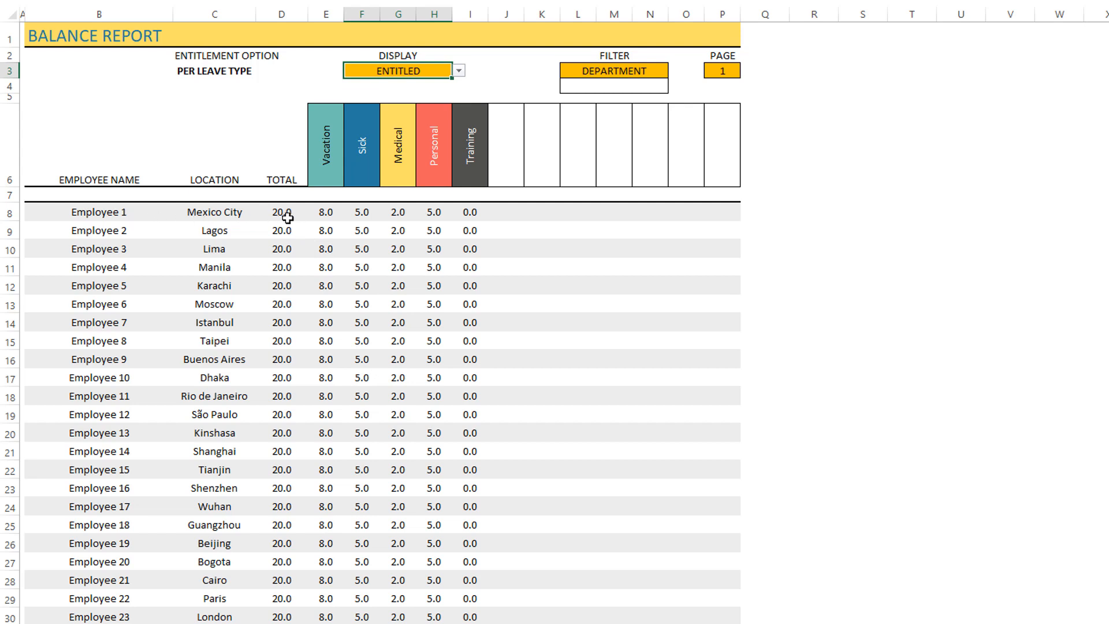
pyautogui.moveTo(227, 221)
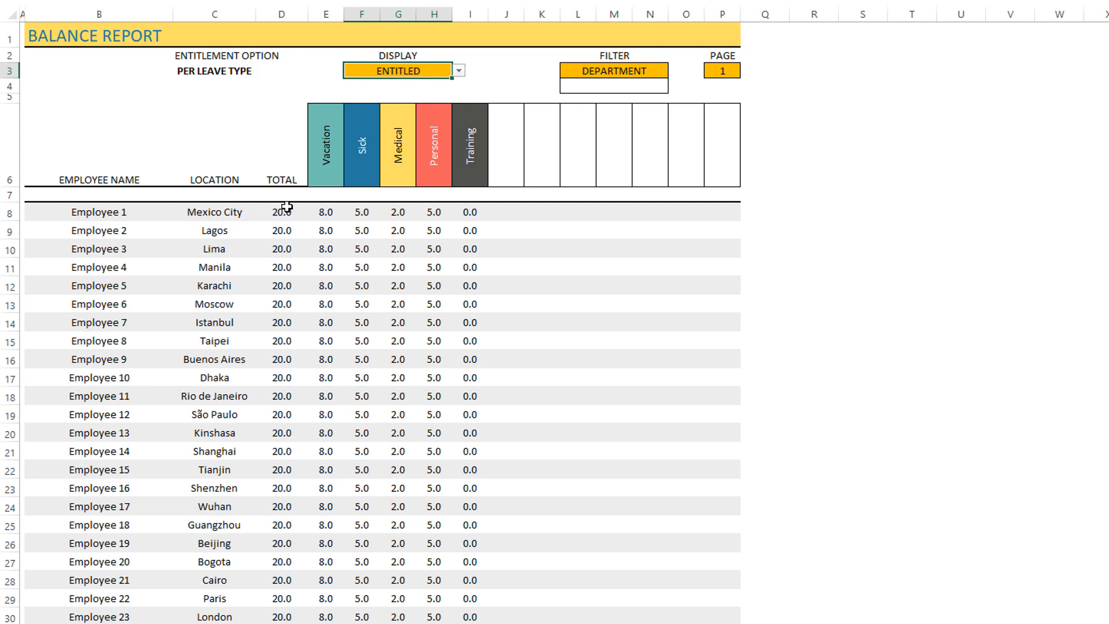
pyautogui.moveTo(415, 217)
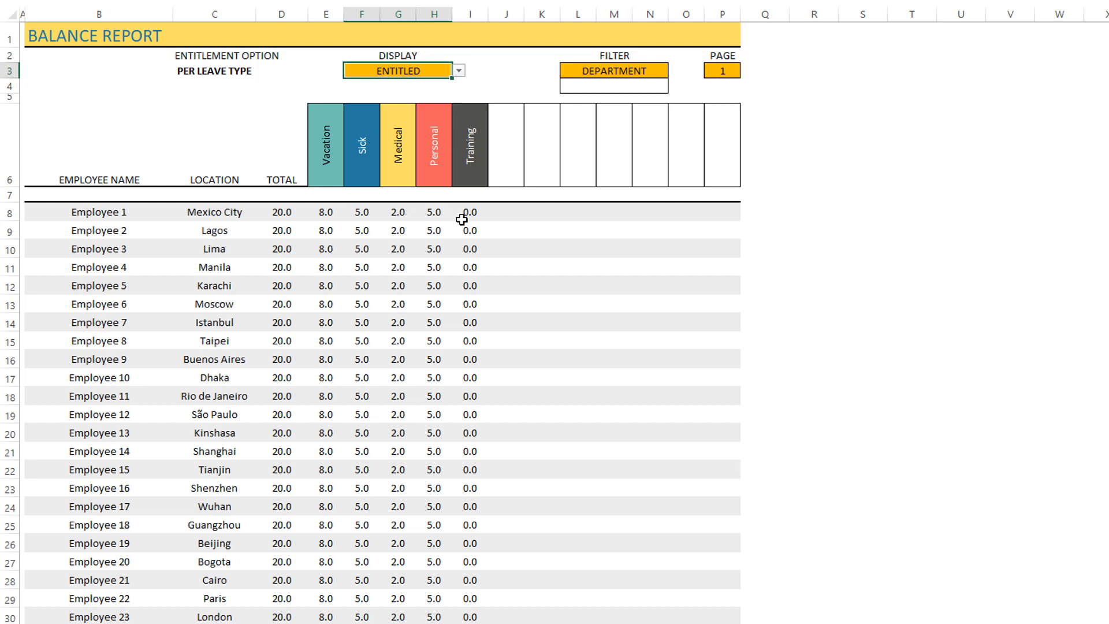
pyautogui.moveTo(463, 75)
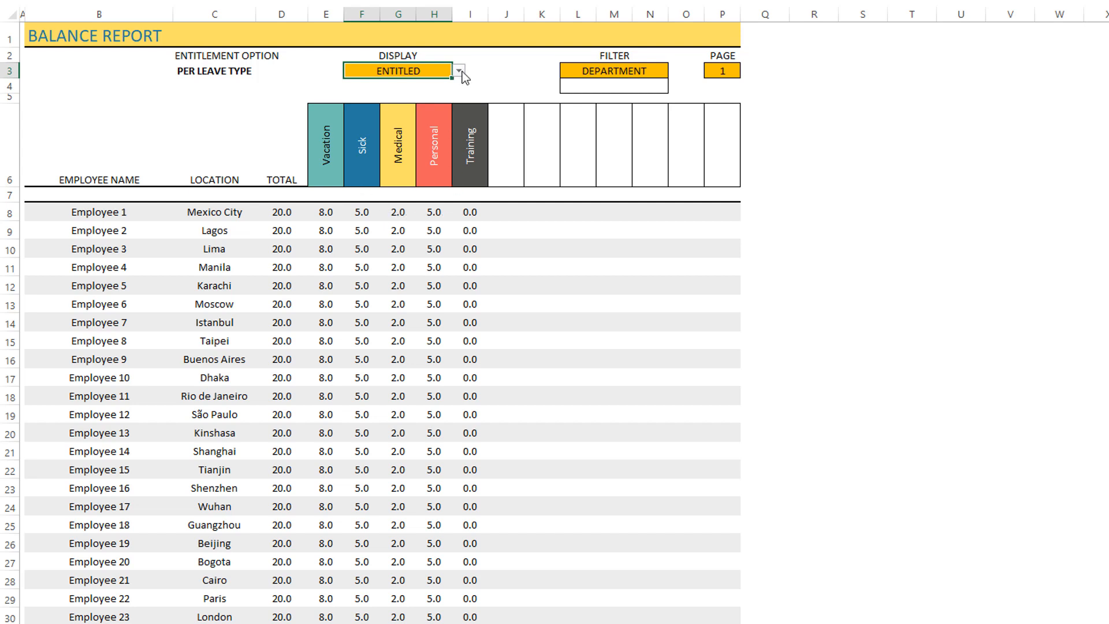
# Step: Change the DISPLAY option in F3 to USED leave
pyautogui.click(457, 70)
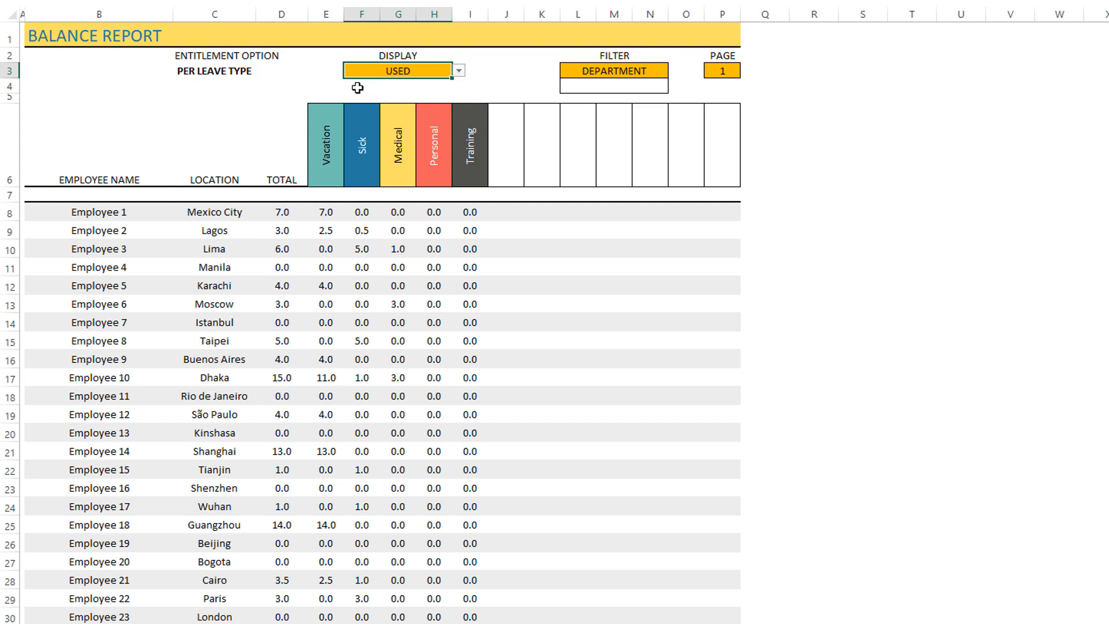
pyautogui.moveTo(278, 92)
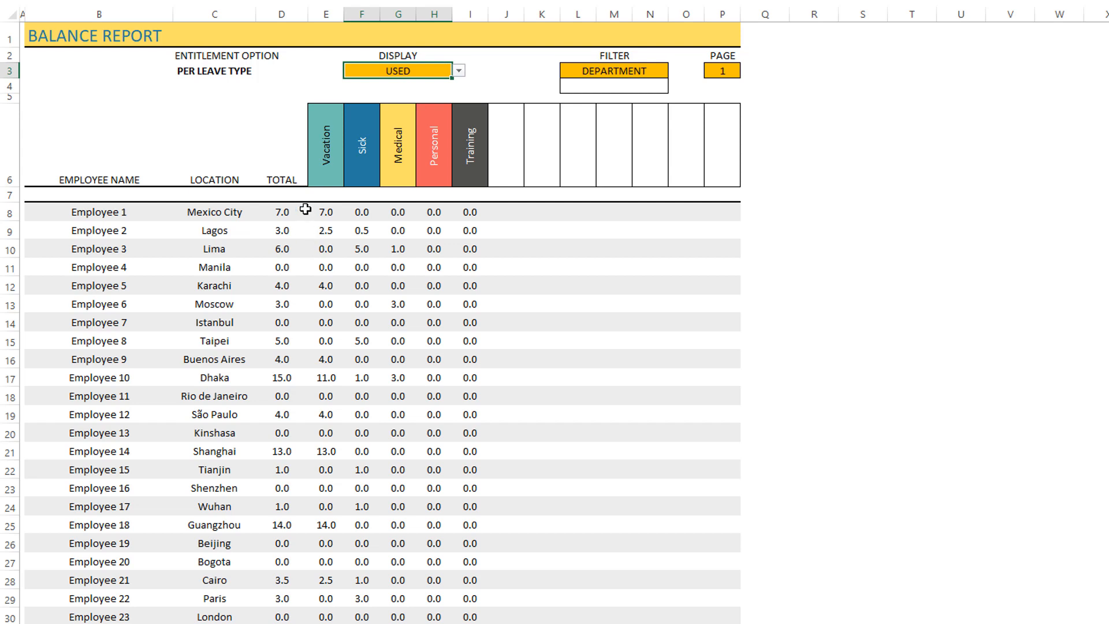
# Step: Set DISPLAY in F3 back to BALANCE, with negative balances shown in red
pyautogui.click(458, 70)
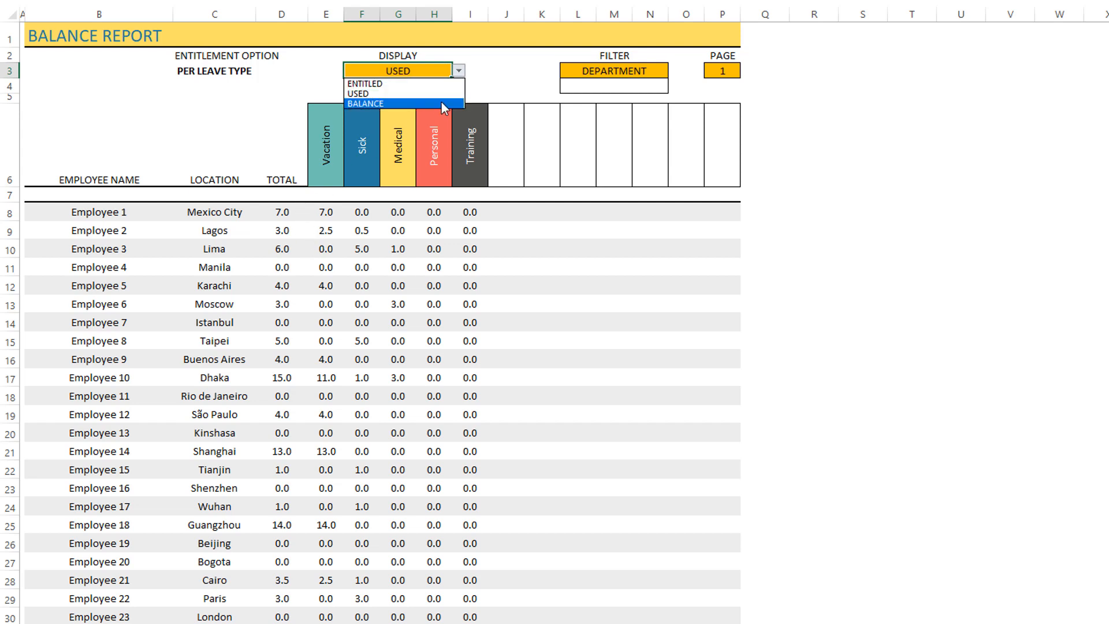
pyautogui.click(366, 103)
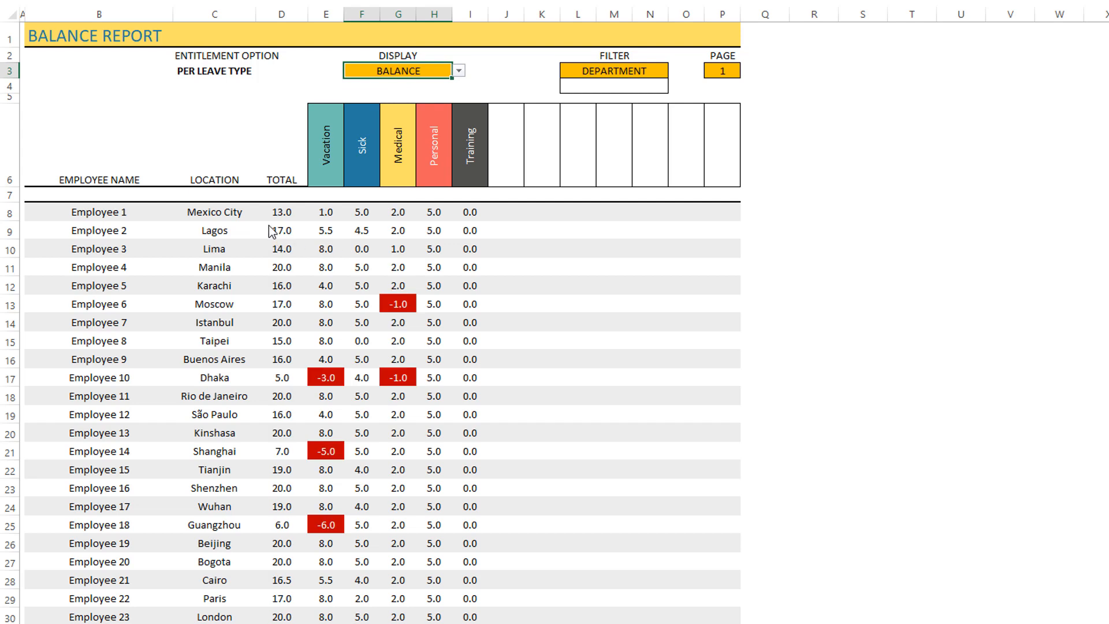
pyautogui.moveTo(347, 191)
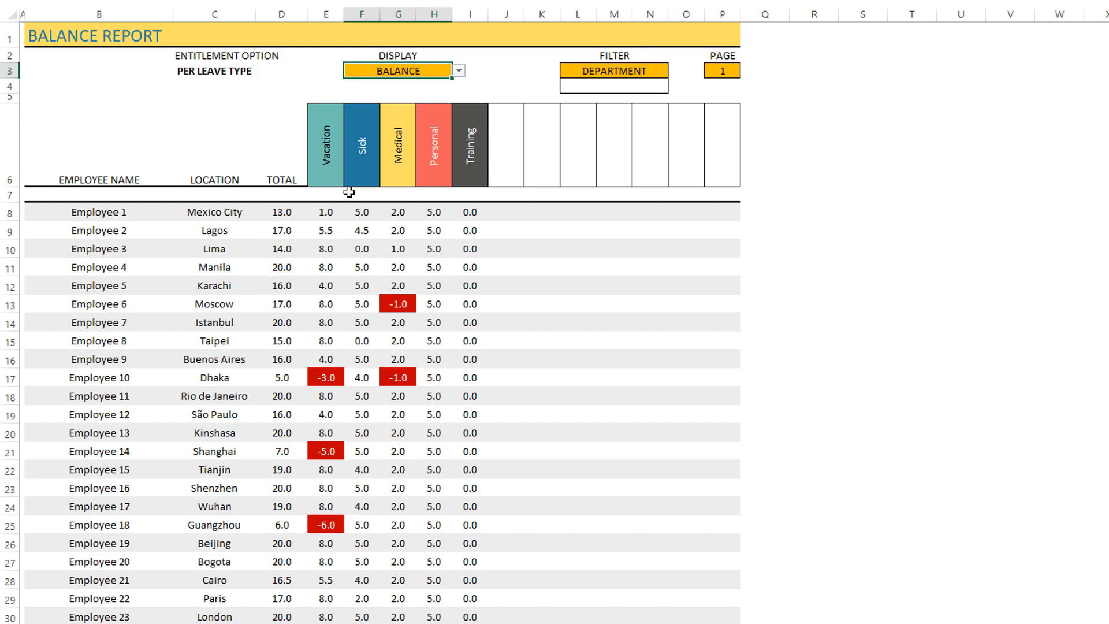
pyautogui.moveTo(412, 262)
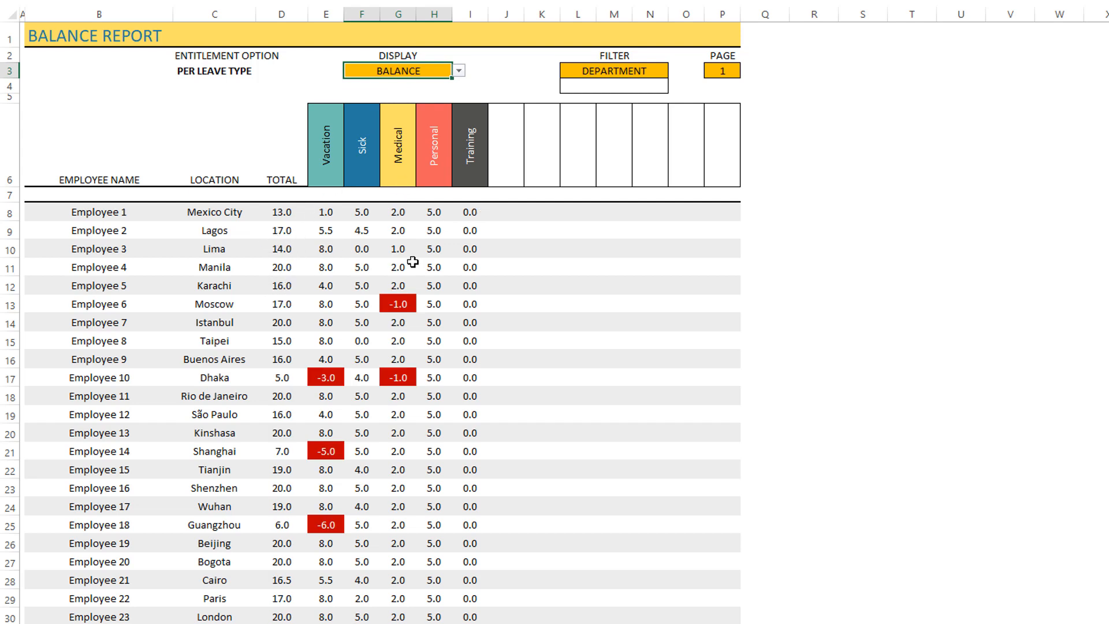
pyautogui.moveTo(326, 375)
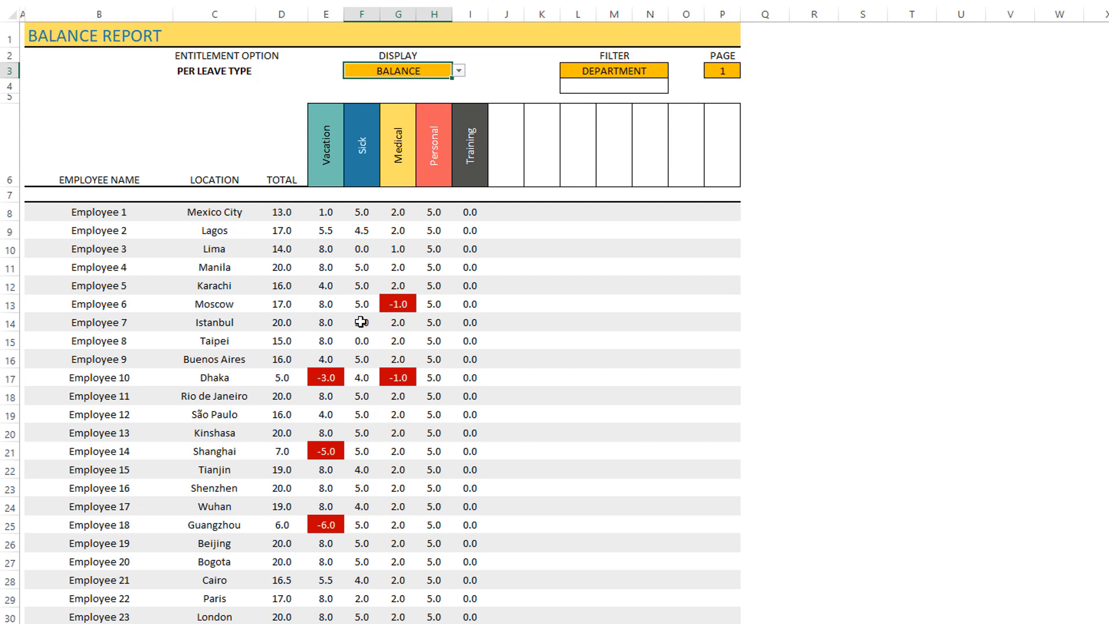
pyautogui.moveTo(402, 376)
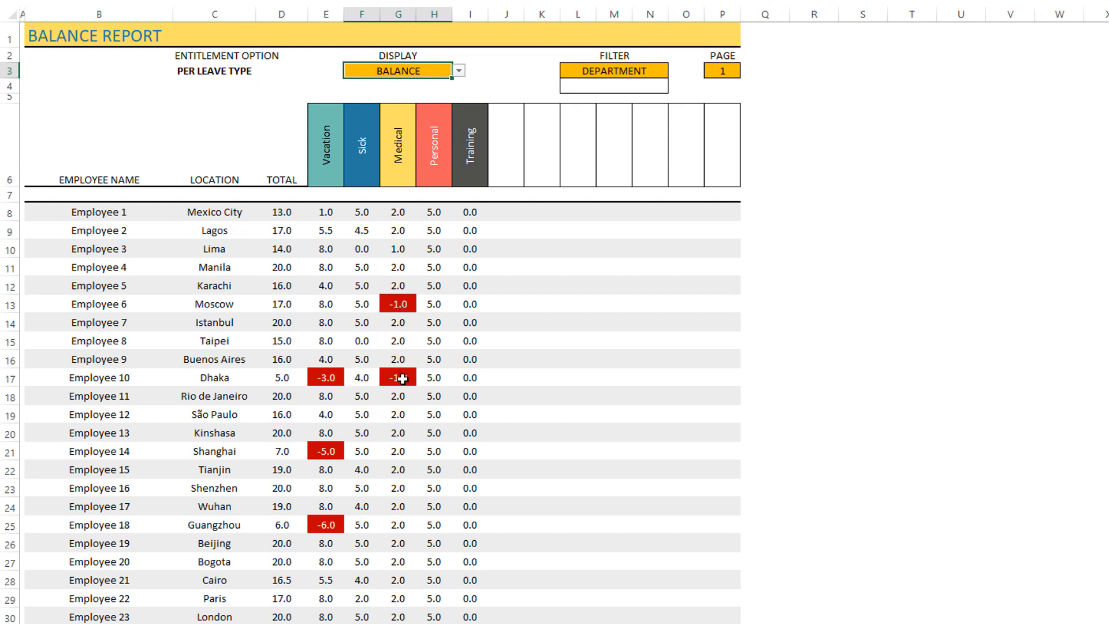
pyautogui.moveTo(332, 384)
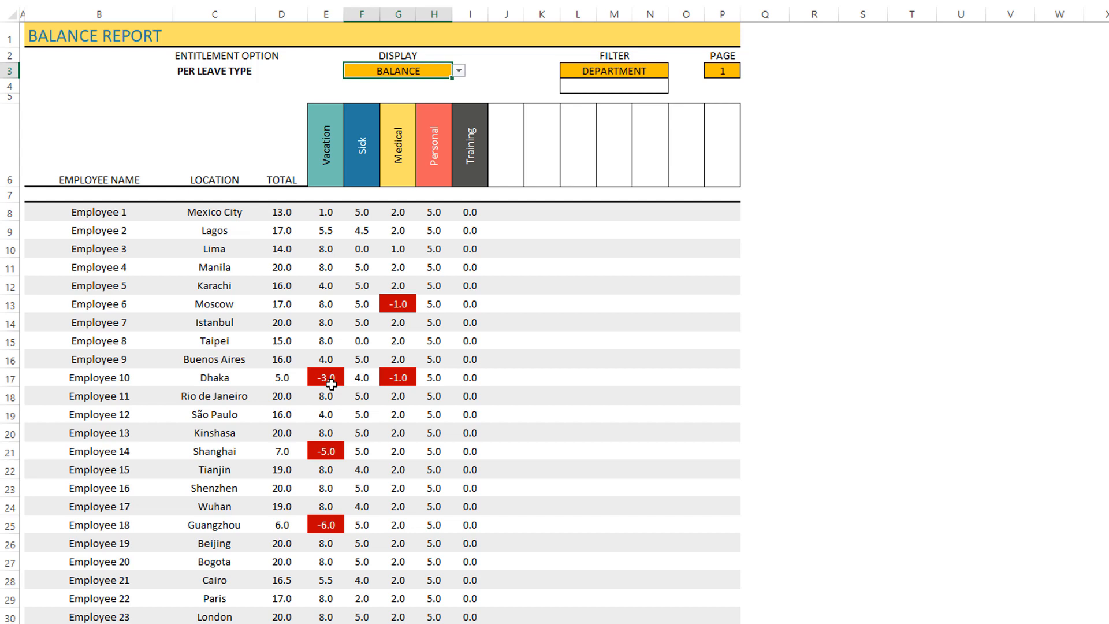
pyautogui.moveTo(99, 387)
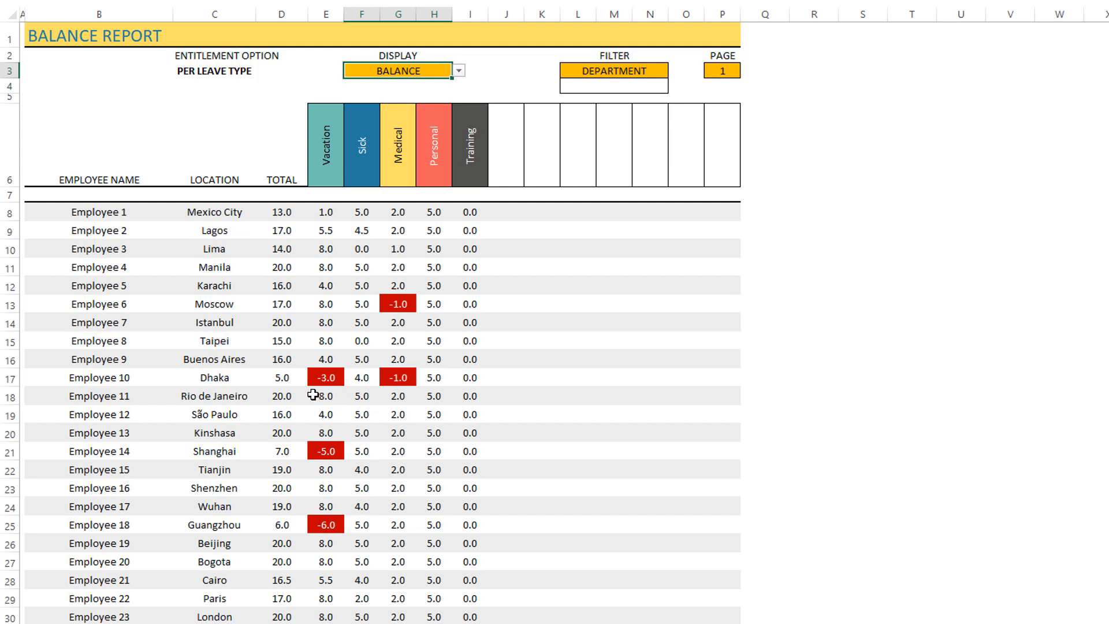
pyautogui.moveTo(412, 387)
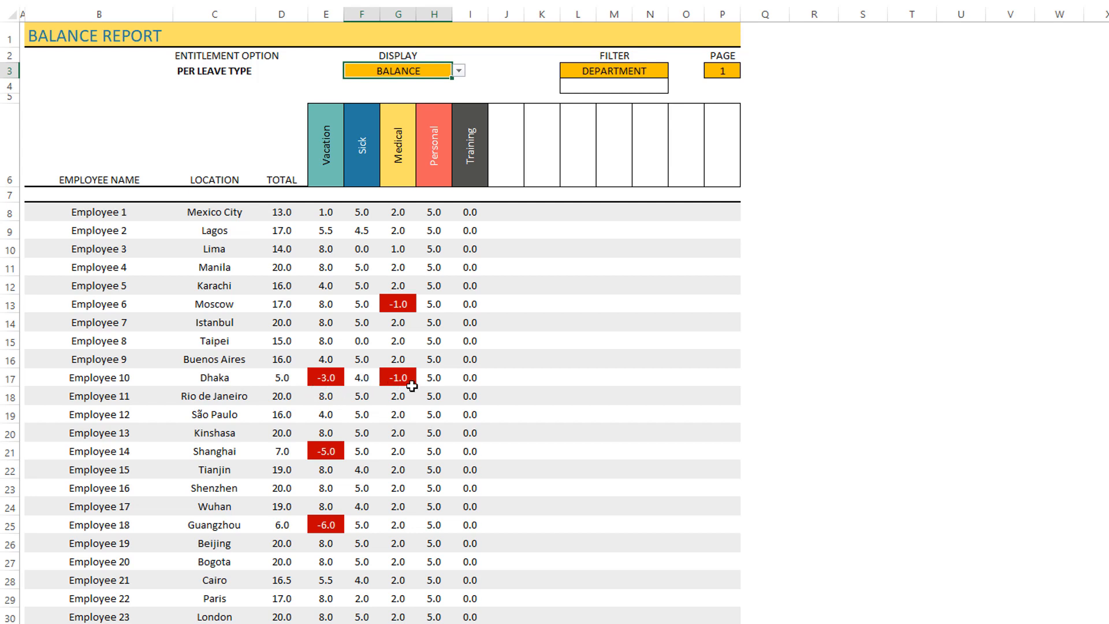
pyautogui.moveTo(485, 135)
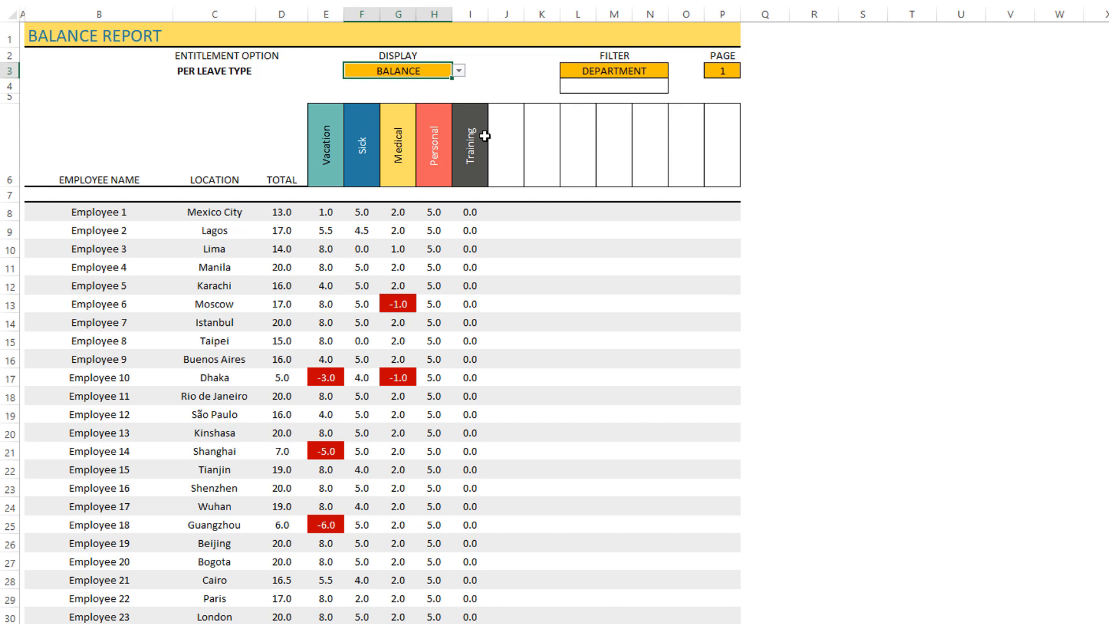
pyautogui.click(612, 85)
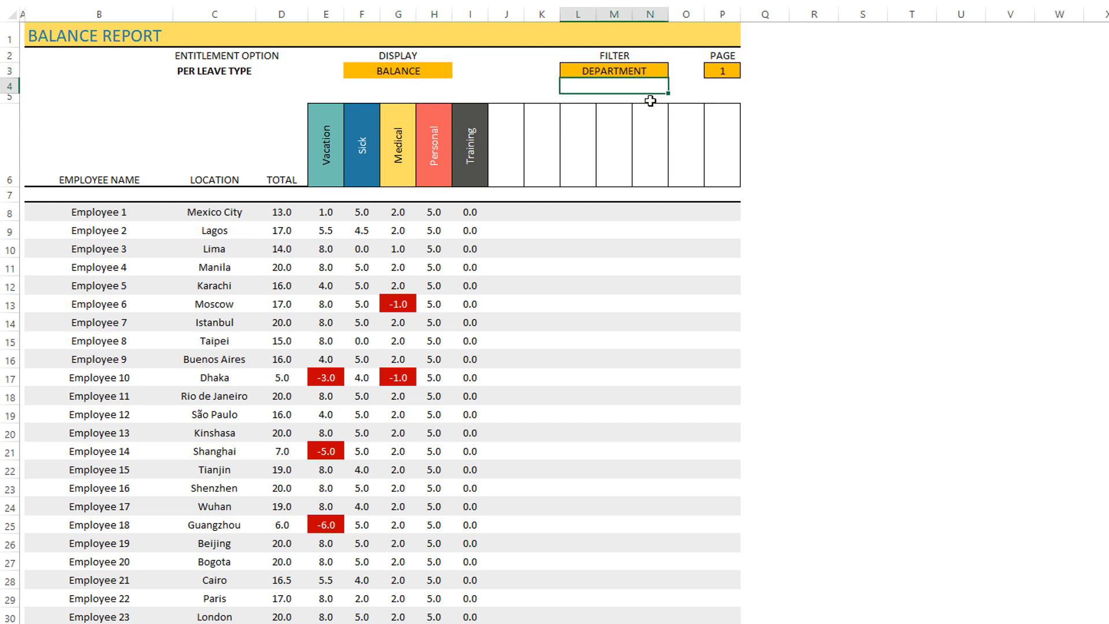
# Step: Set the FILTER field to LOCATION and type Lagos without applying a filter value
pyautogui.click(673, 70)
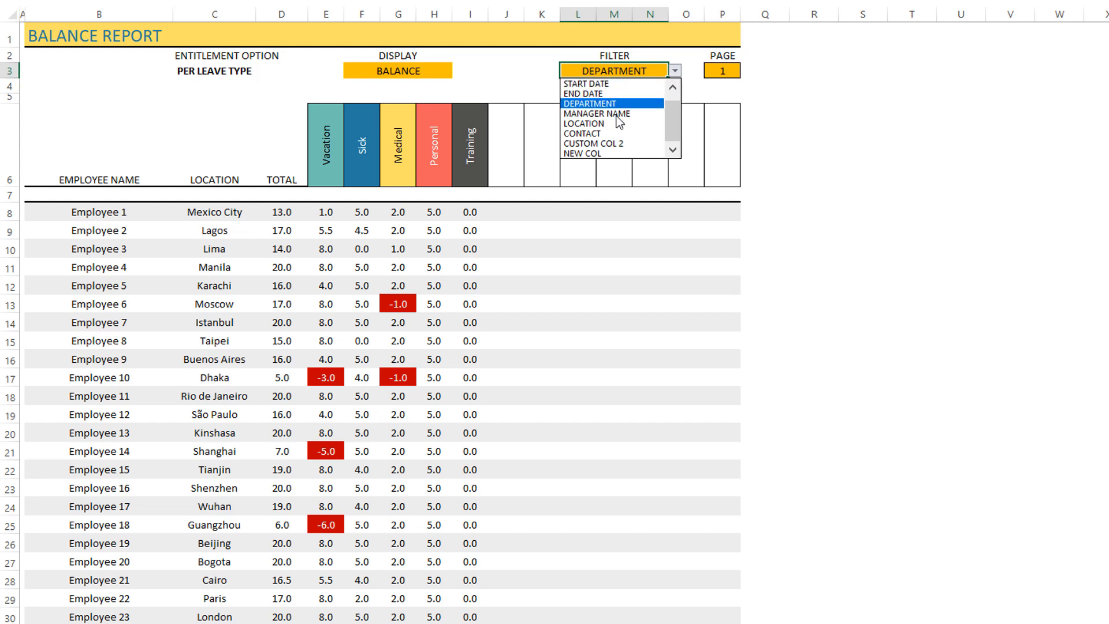
pyautogui.click(584, 123)
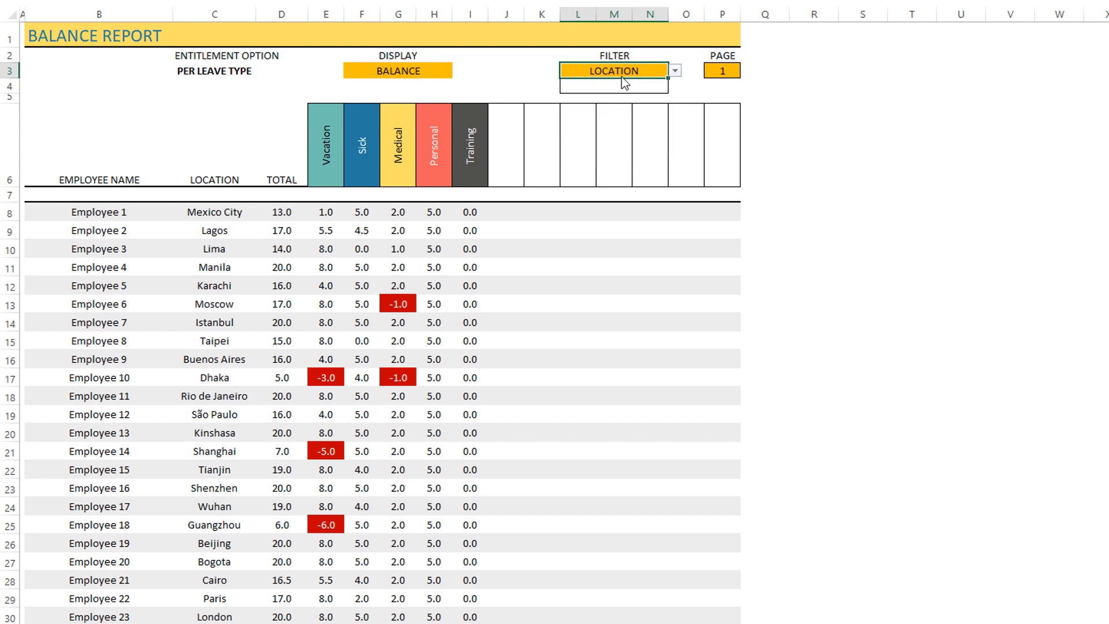
pyautogui.moveTo(649, 81)
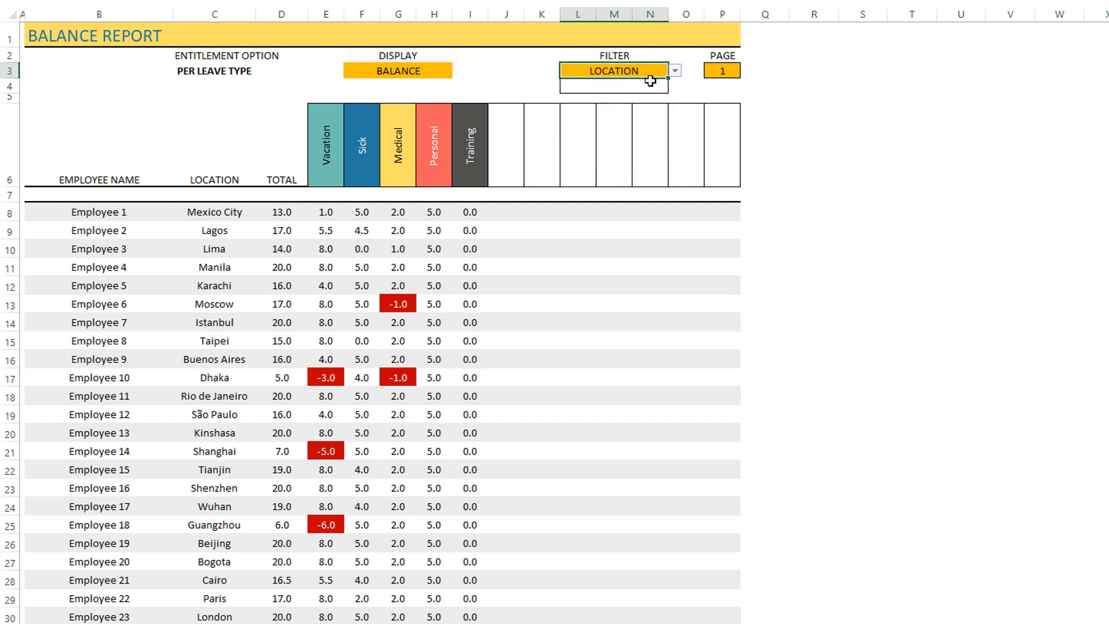
pyautogui.click(672, 70)
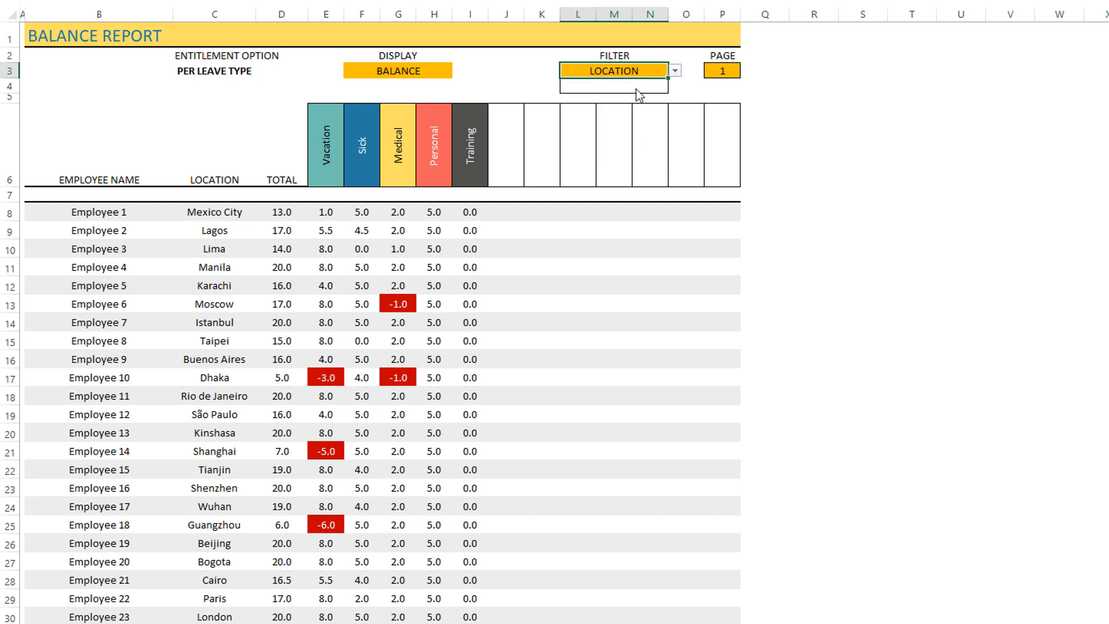
pyautogui.click(612, 85)
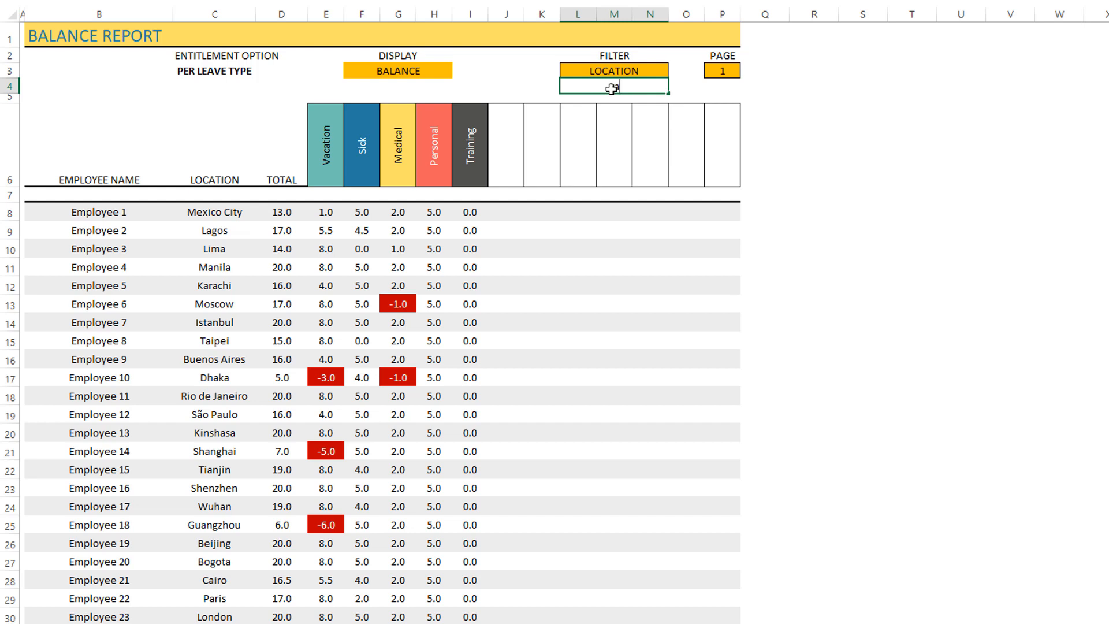
pyautogui.write('Lagos')
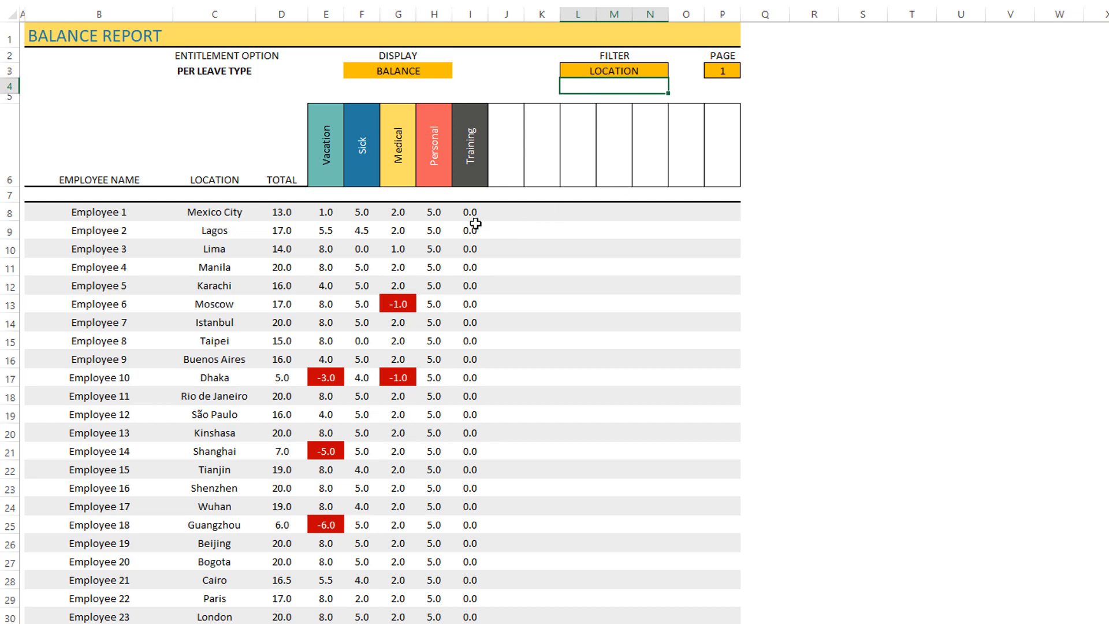
pyautogui.moveTo(410, 224)
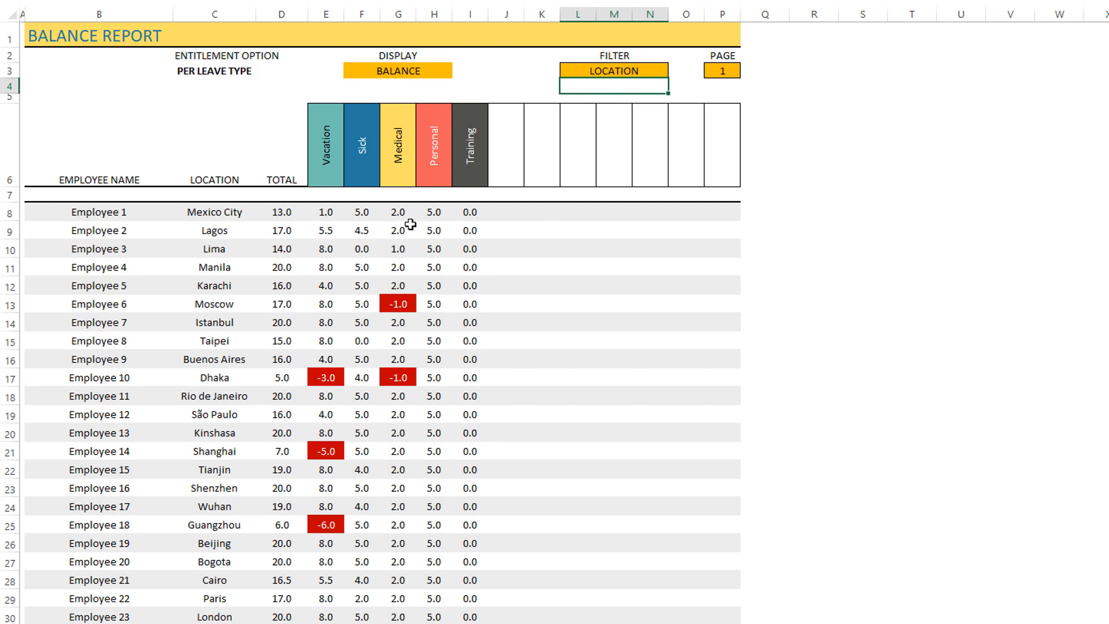
pyautogui.scroll(-3)
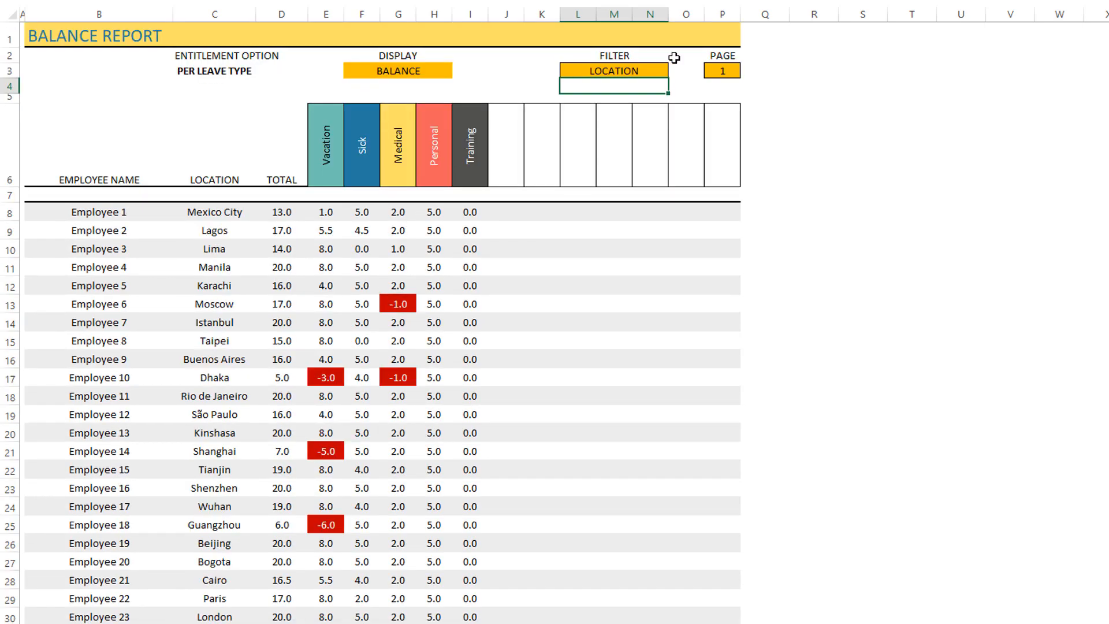
pyautogui.click(720, 70)
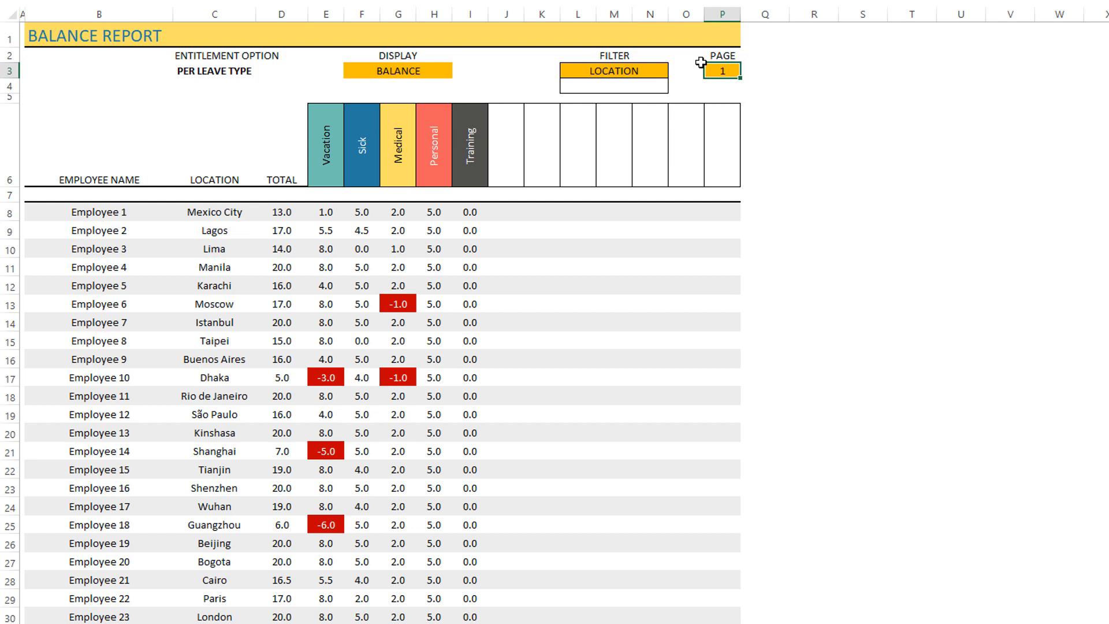
pyautogui.click(702, 63)
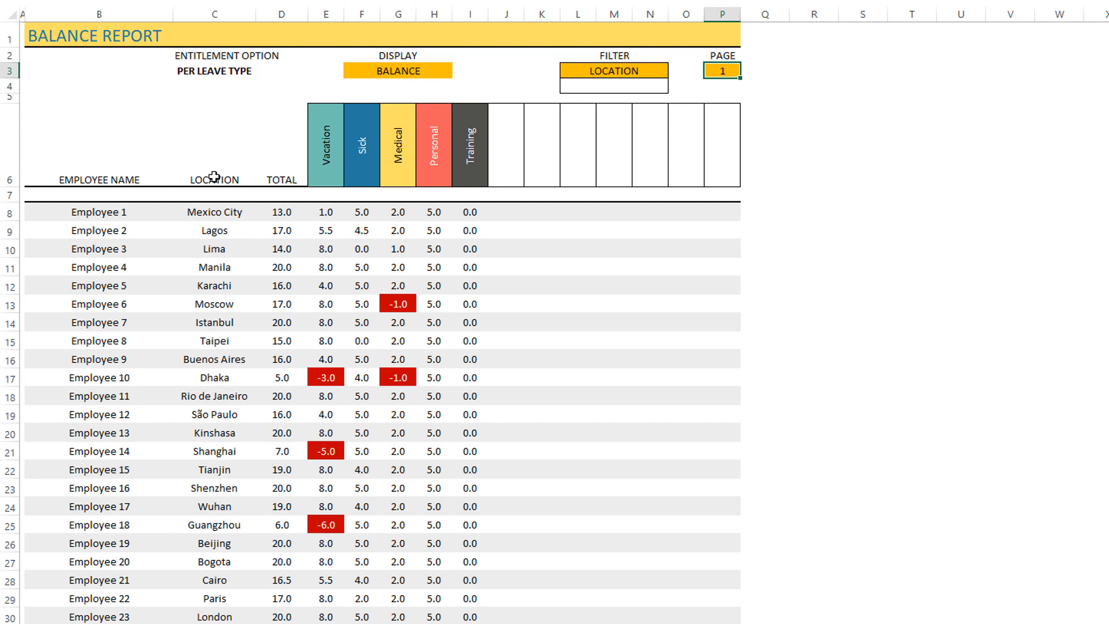
# Step: Change the C6 column heading to DEPARTMENT and type HR as the filter value
pyautogui.click(214, 179)
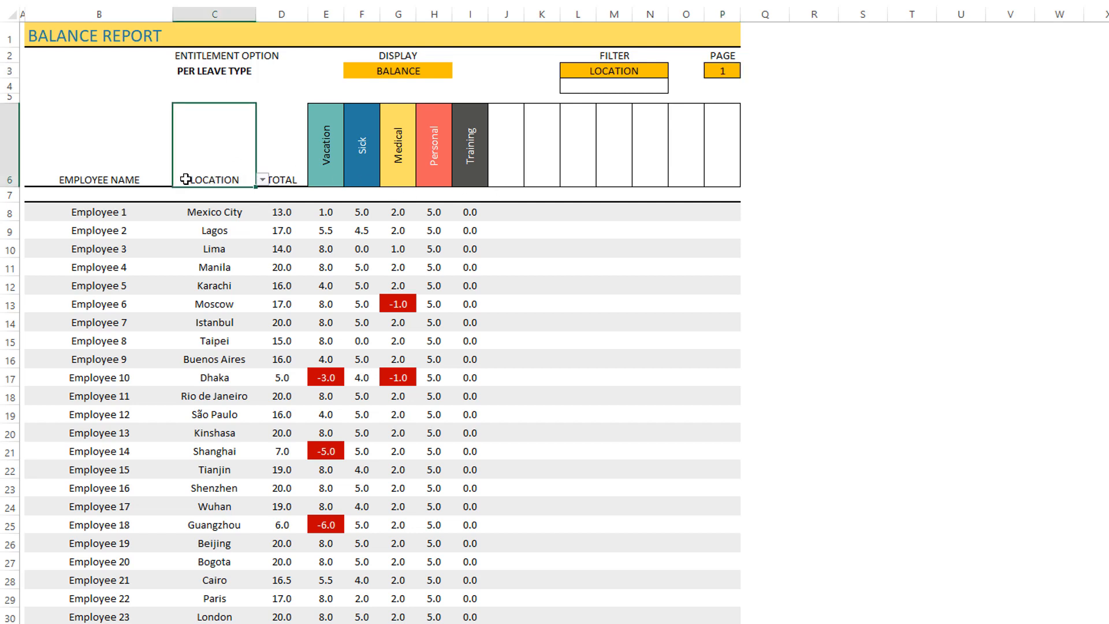
pyautogui.moveTo(233, 209)
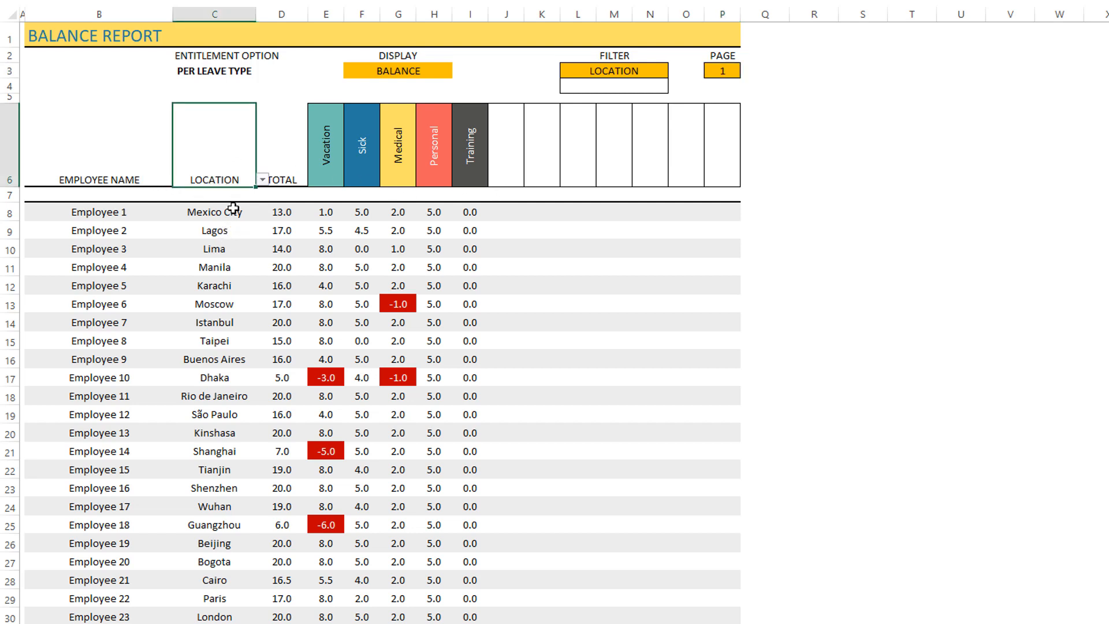
pyautogui.click(263, 179)
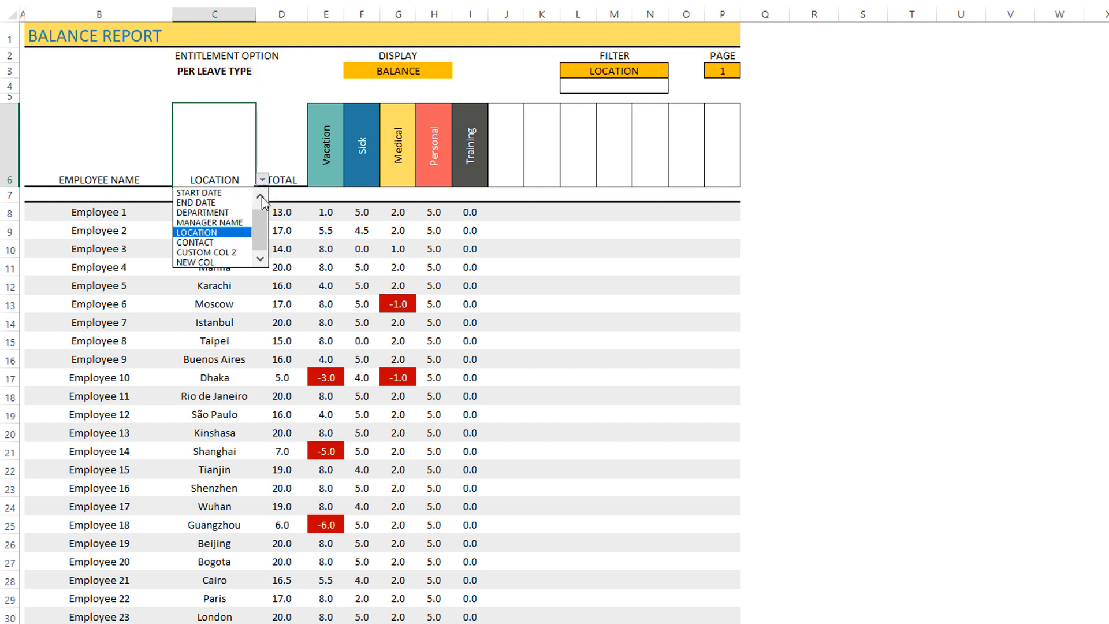
pyautogui.click(203, 212)
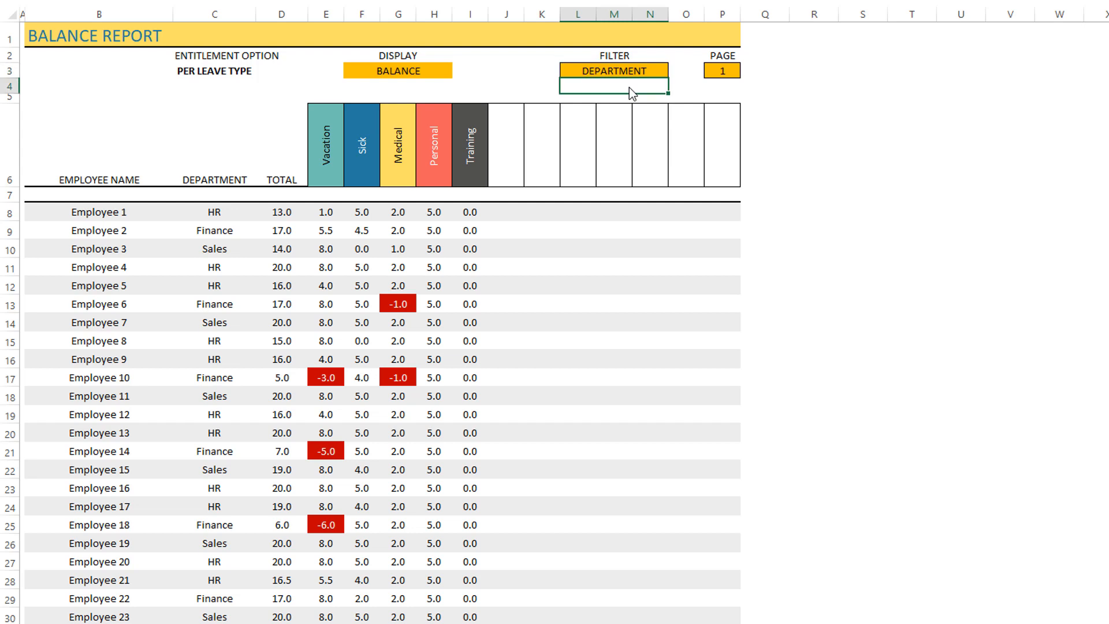
pyautogui.write('HR')
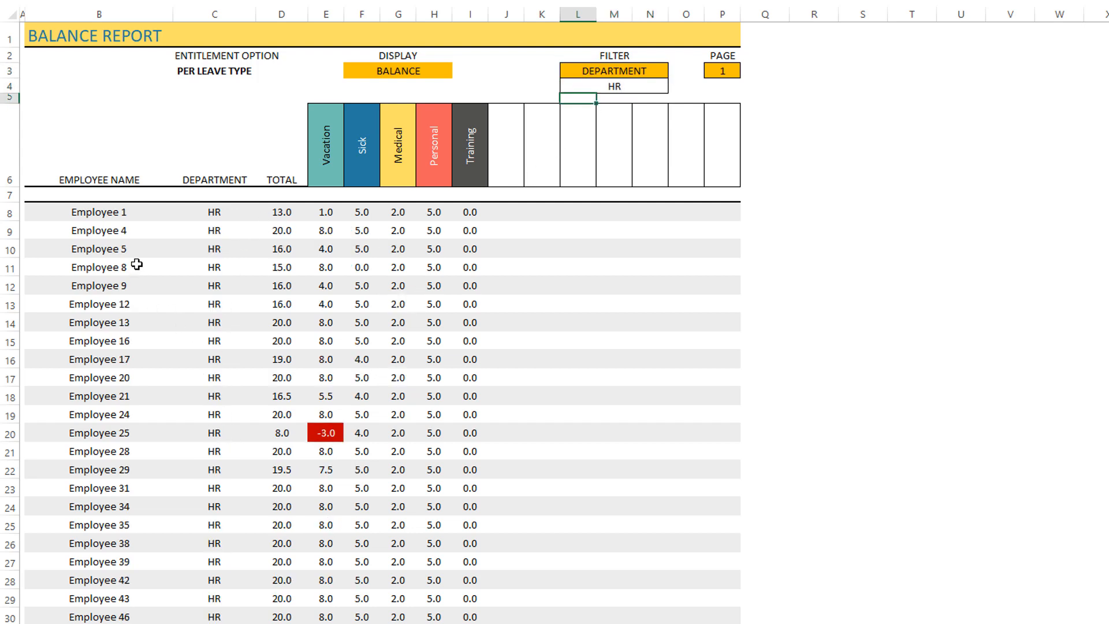
pyautogui.moveTo(649, 104)
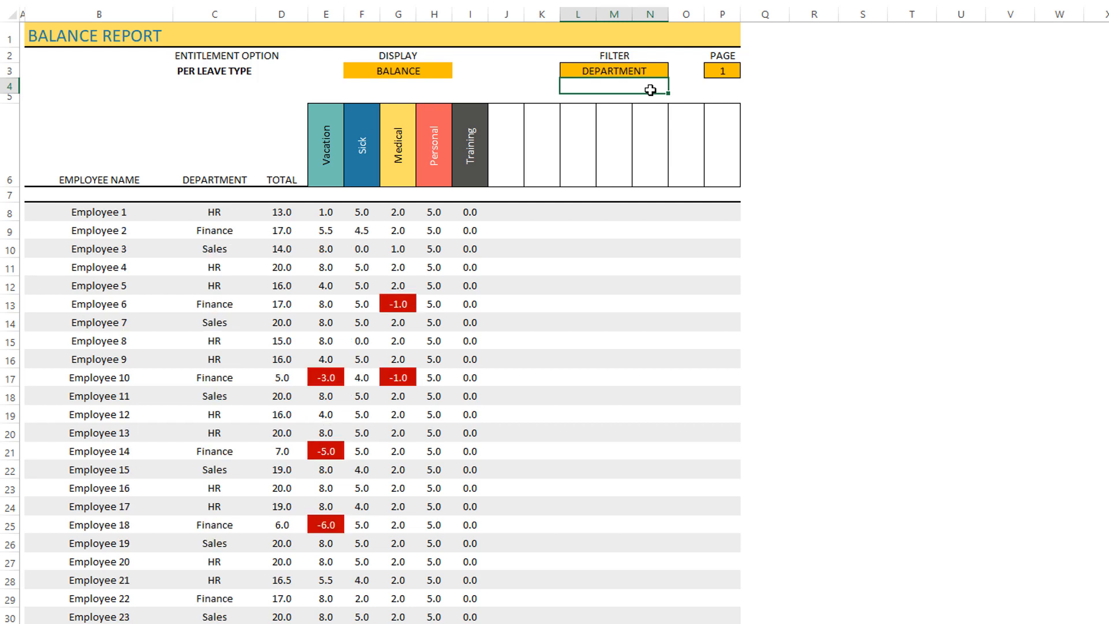
pyautogui.moveTo(623, 274)
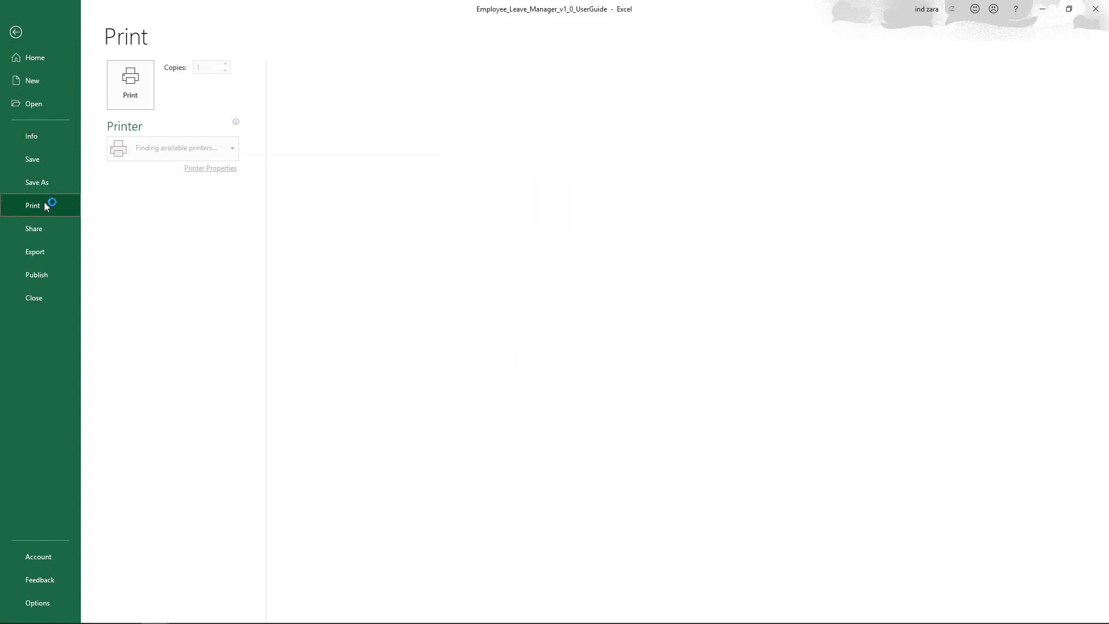
# Step: Open the print preview and advance to page 3 of 5, Employees 42 to 62
pyautogui.click(32, 205)
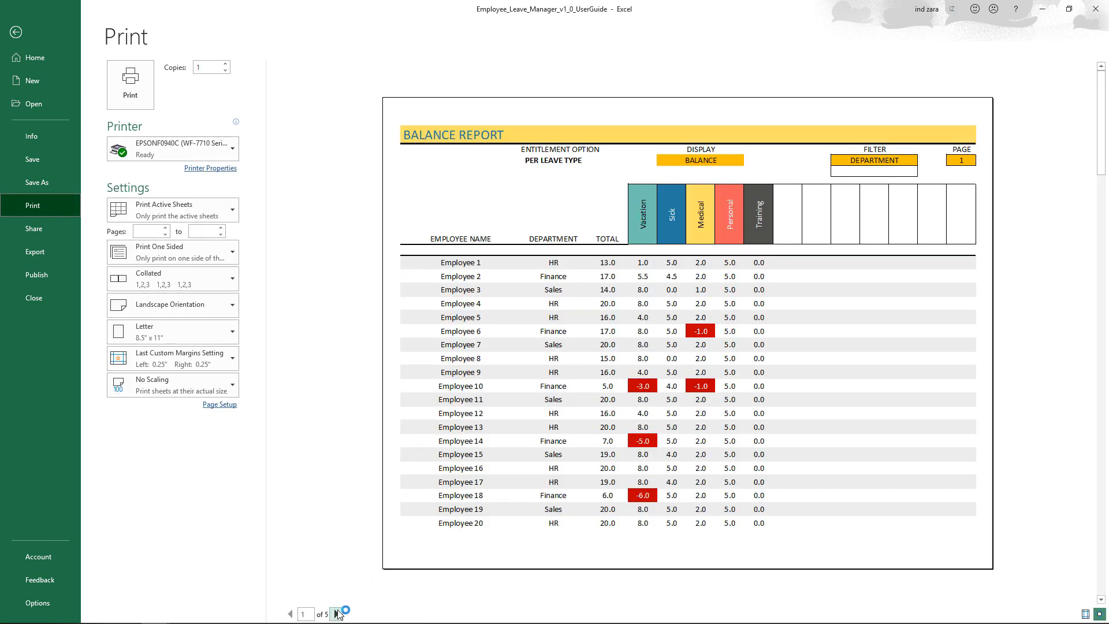
pyautogui.click(339, 613)
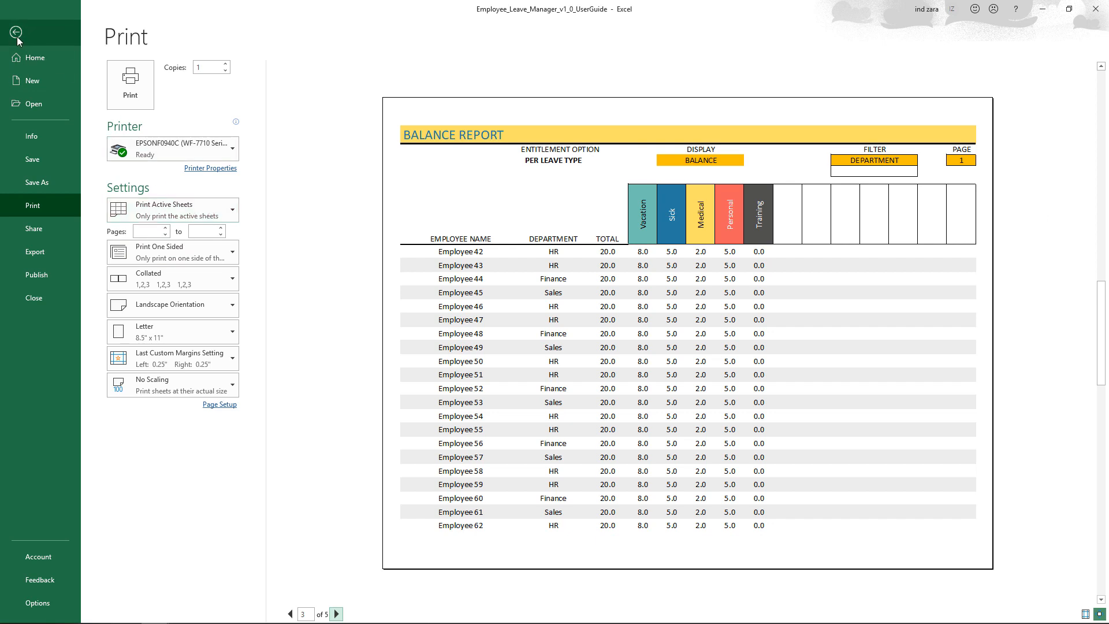
pyautogui.moveTo(41, 217)
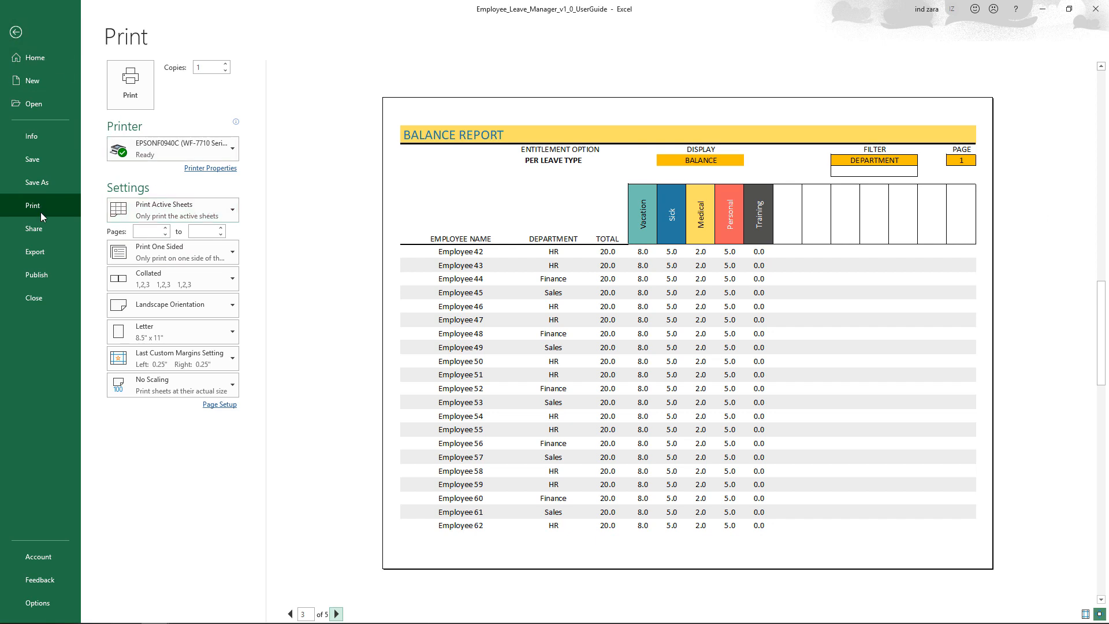
# Step: Show the Export page with the Create PDF/XPS Document option
pyautogui.click(35, 251)
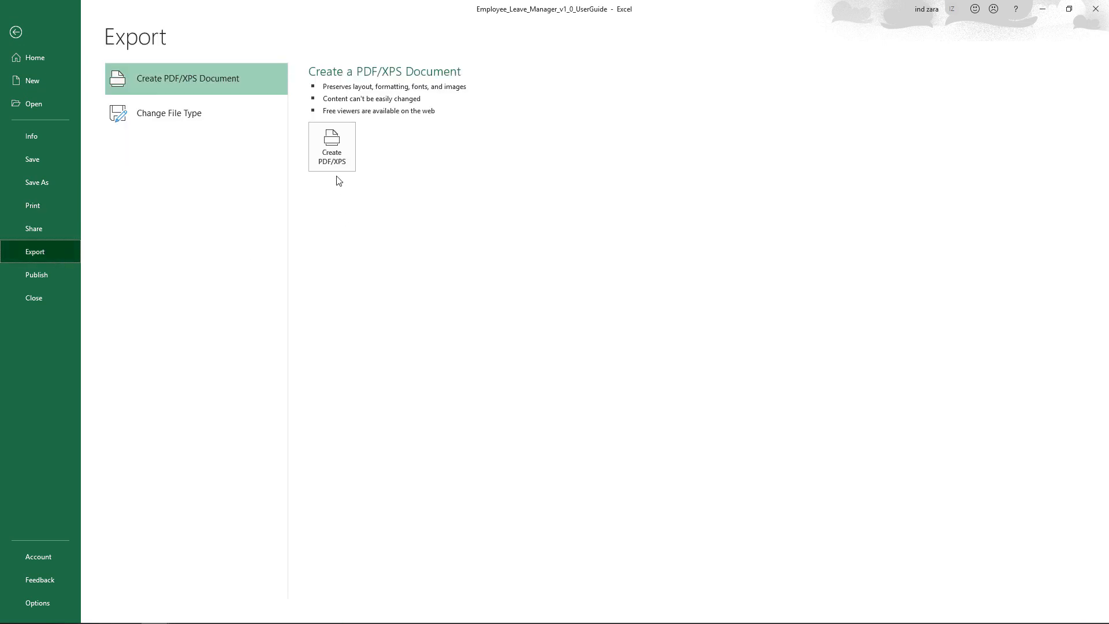
pyautogui.moveTo(16, 32)
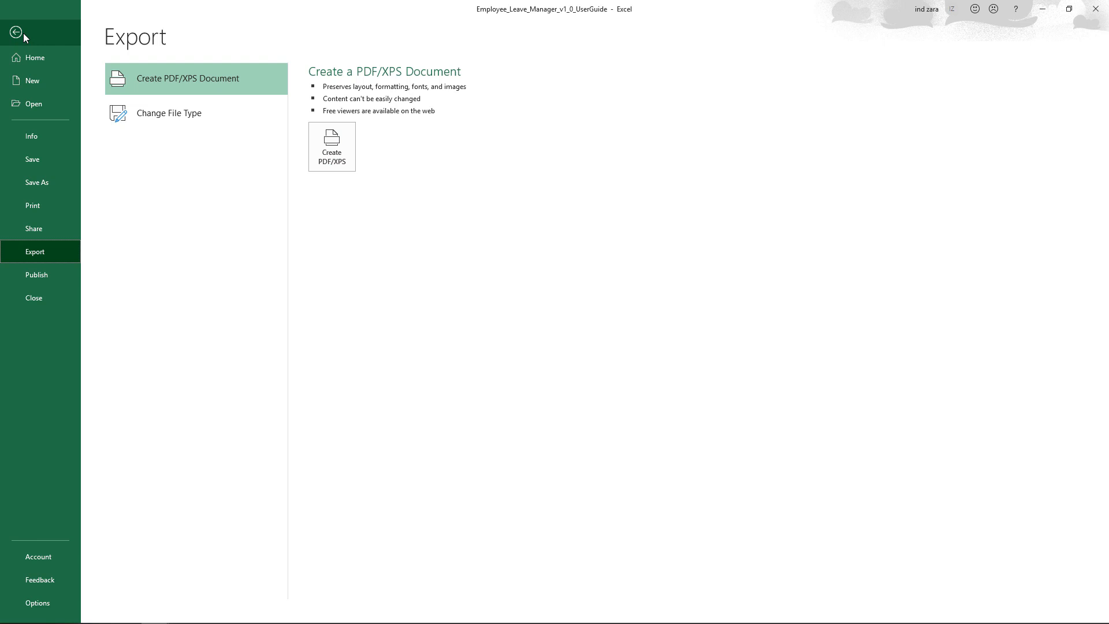
# Step: Leave the backstage view and return to the department-filtered Balance Report sheet
pyautogui.click(16, 32)
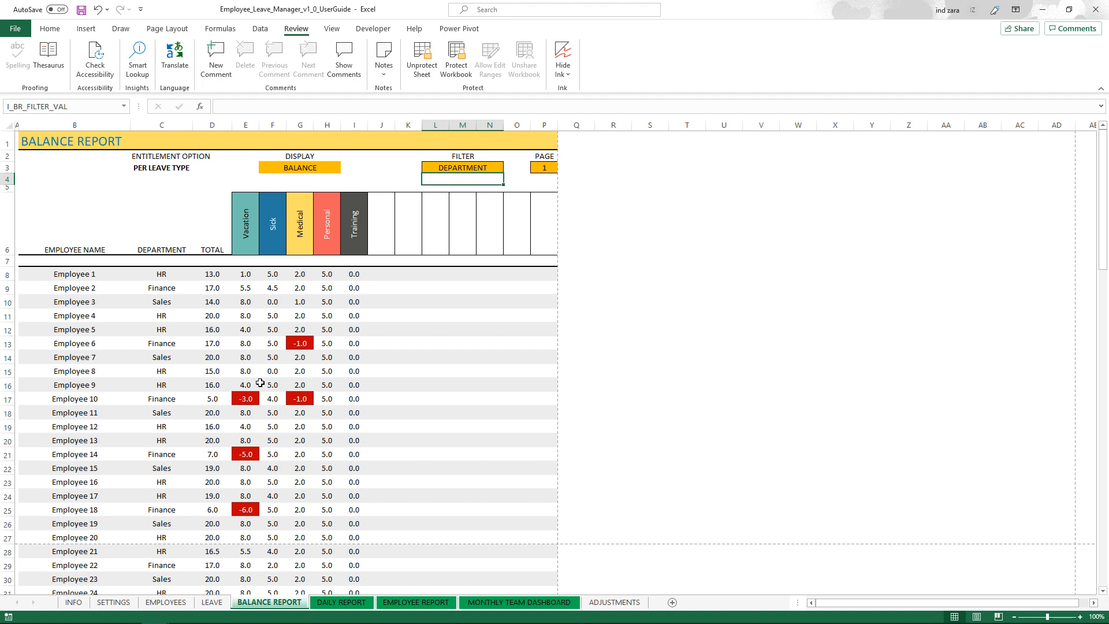
pyautogui.moveTo(249, 329)
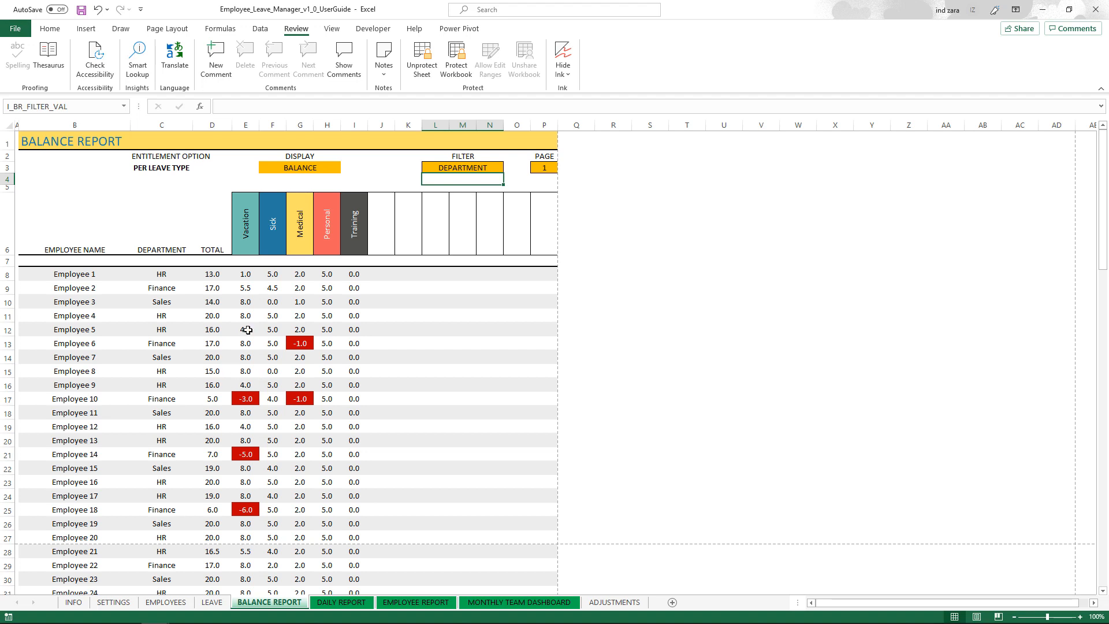
pyautogui.moveTo(212, 347)
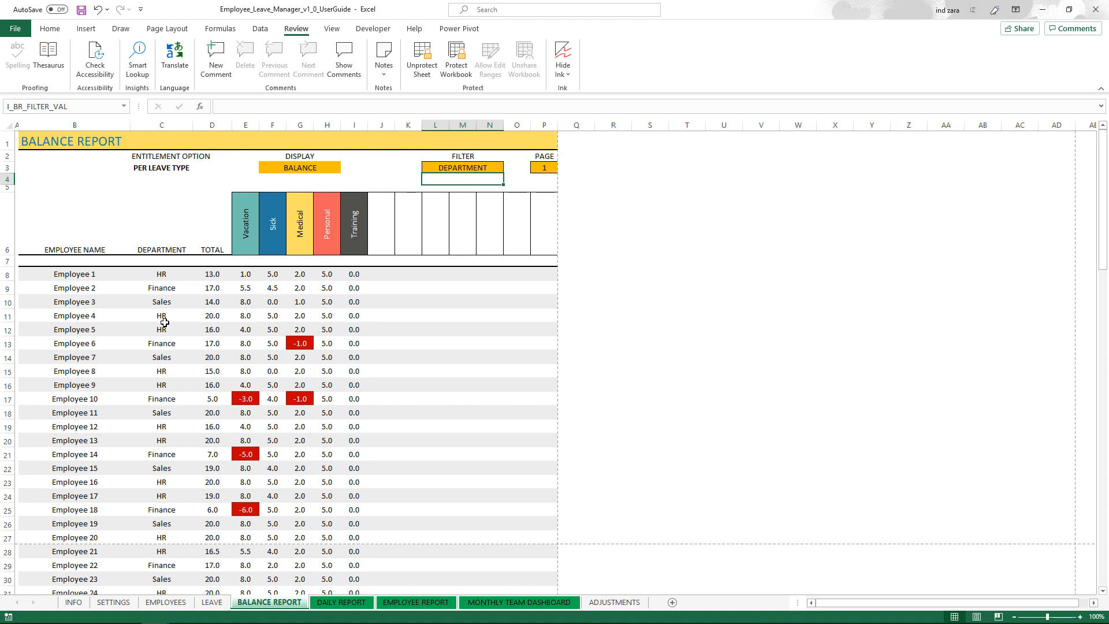
pyautogui.moveTo(163, 328)
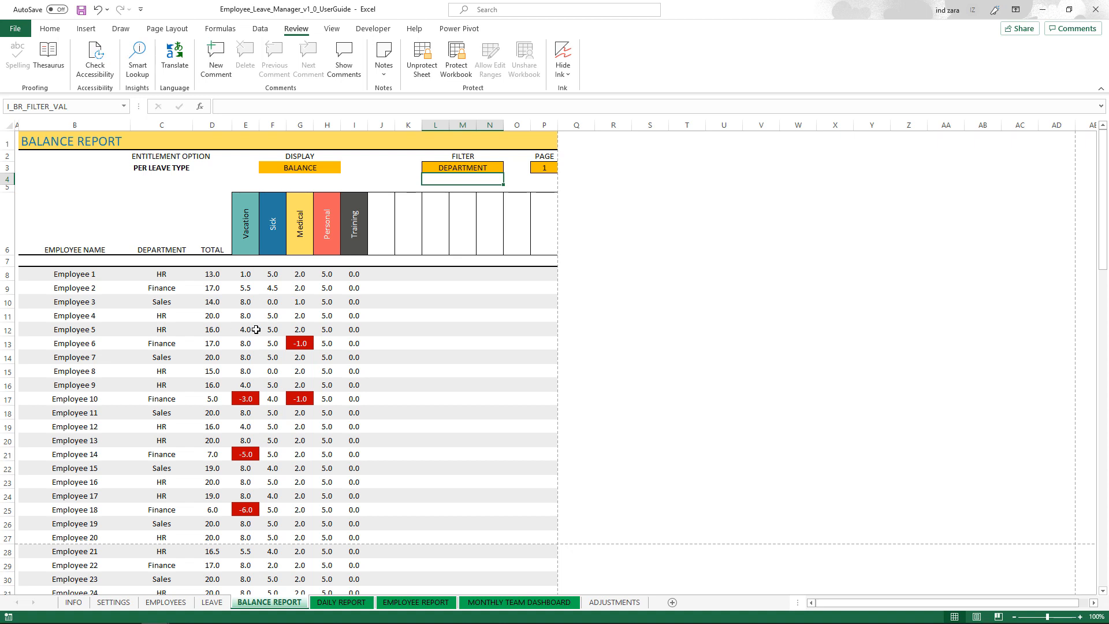
pyautogui.moveTo(252, 342)
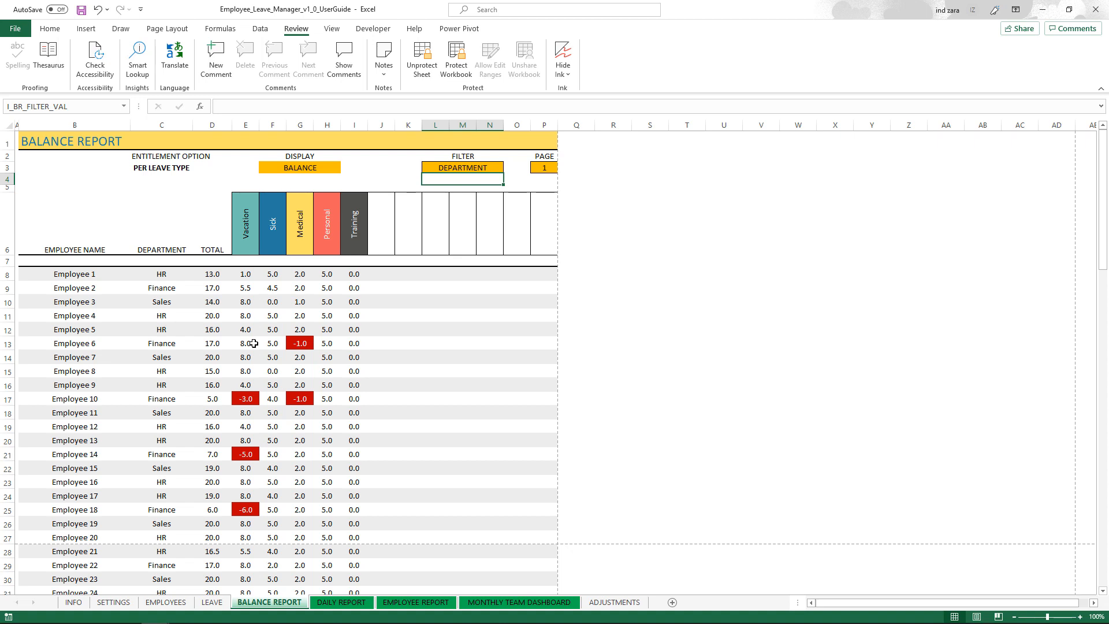
pyautogui.moveTo(253, 343)
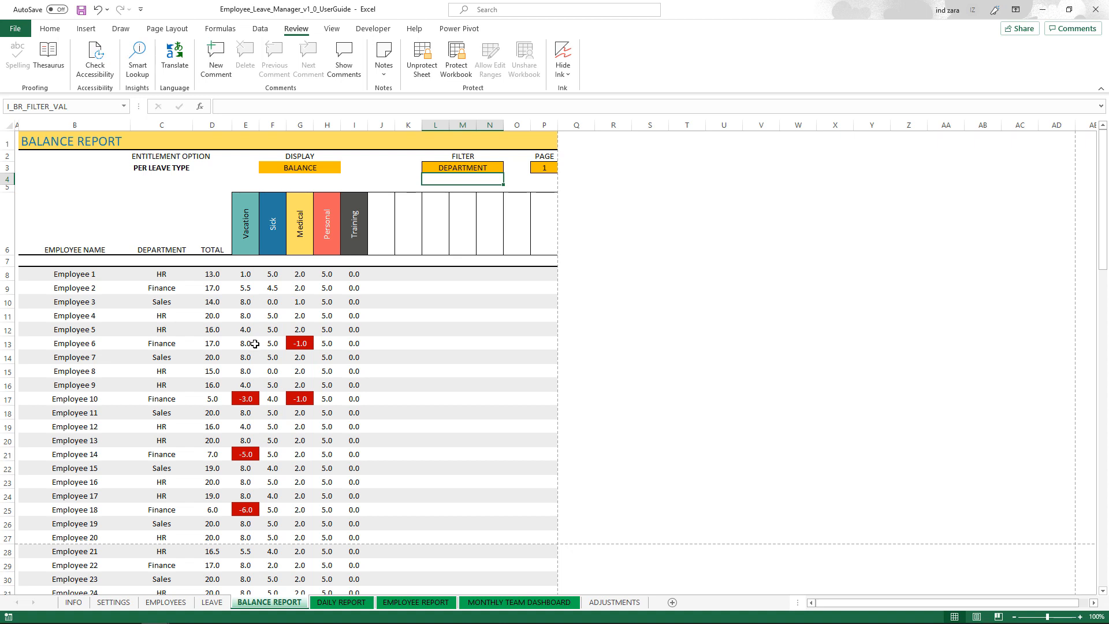
pyautogui.moveTo(254, 343)
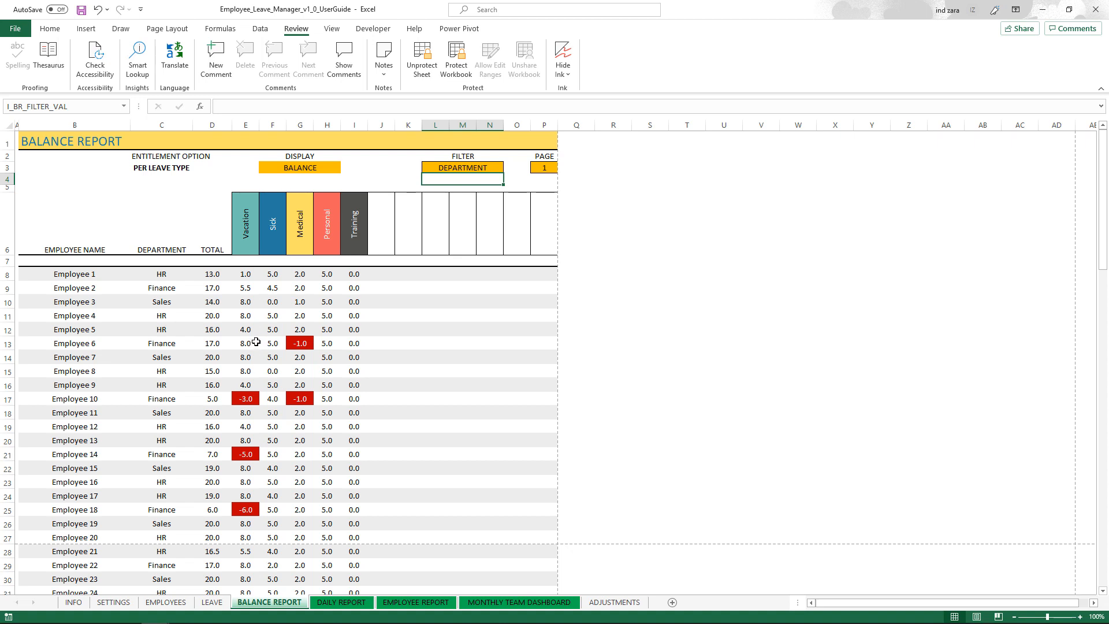